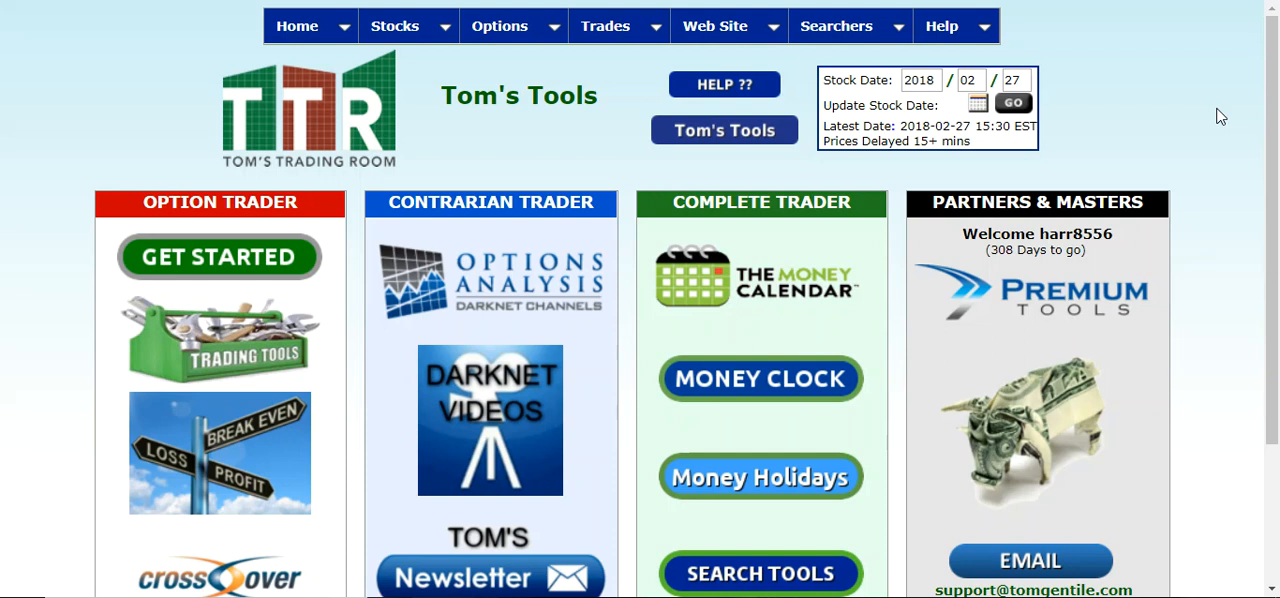
mouse_move(1231, 120)
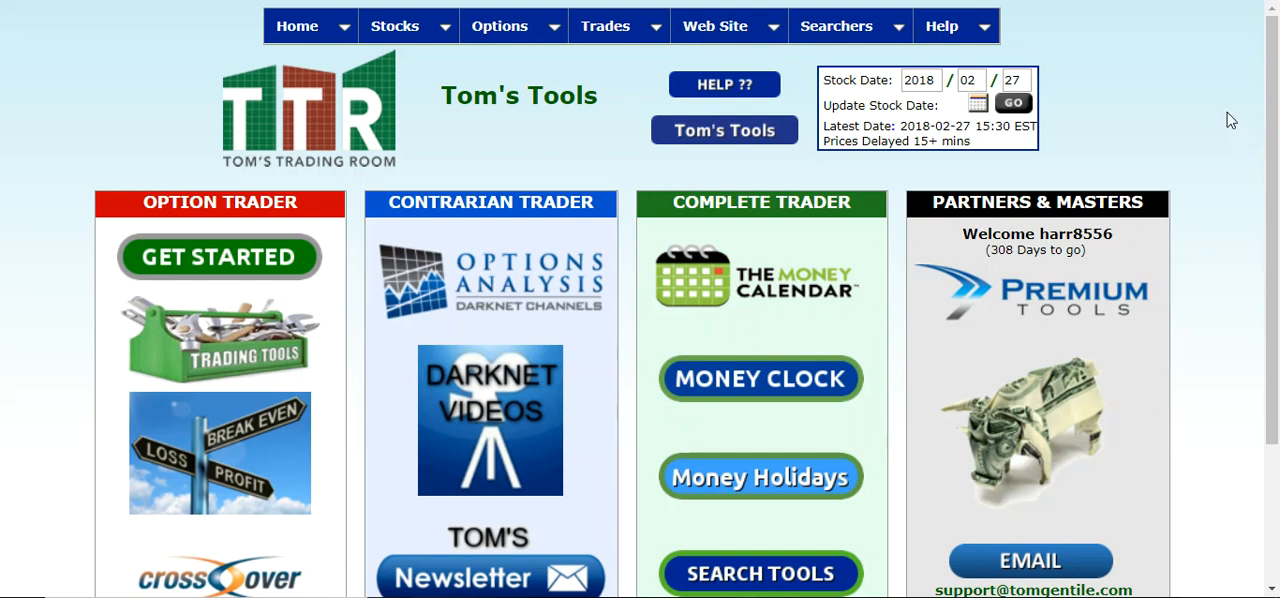
Step: Open OI Vol P/C Rankers from the Options > Rankers menu
left_click(499, 26)
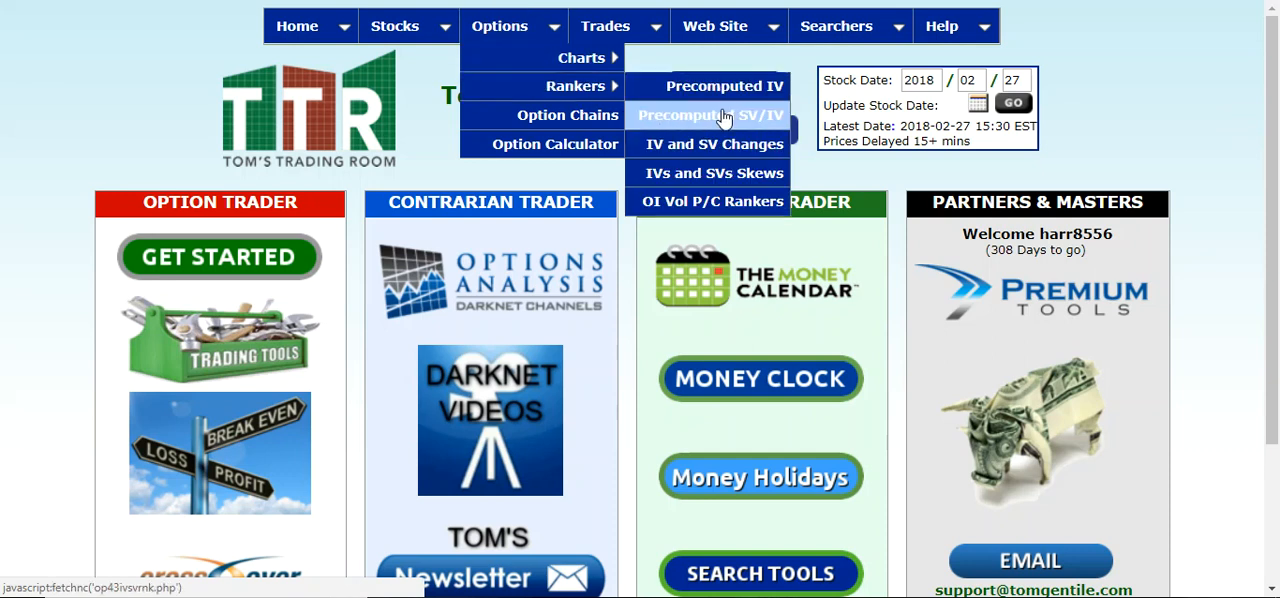
mouse_move(710, 201)
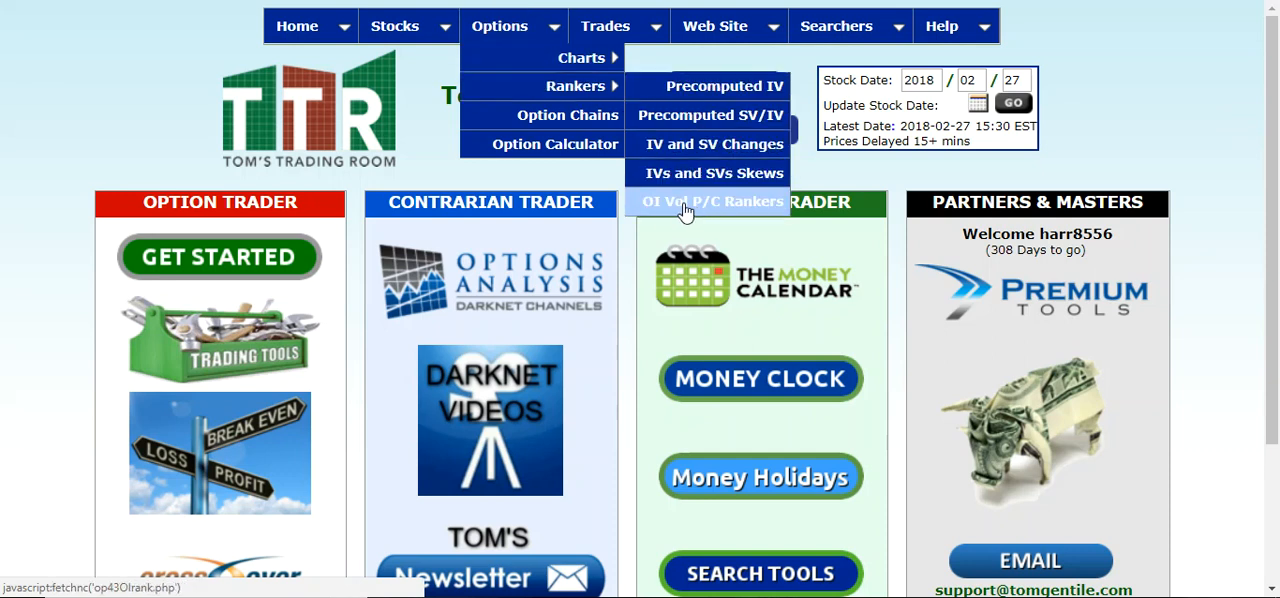
left_click(711, 201)
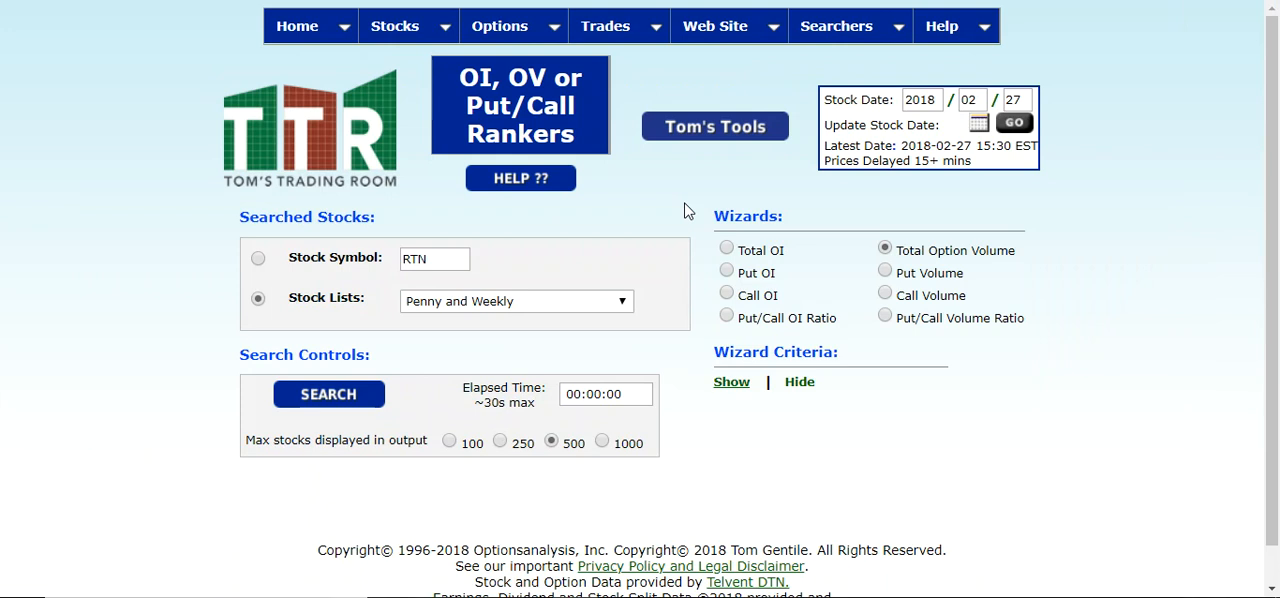
Step: Expand the Wizard Criteria panel to reveal the Total Option Volume ranking settings
scroll("down", 3)
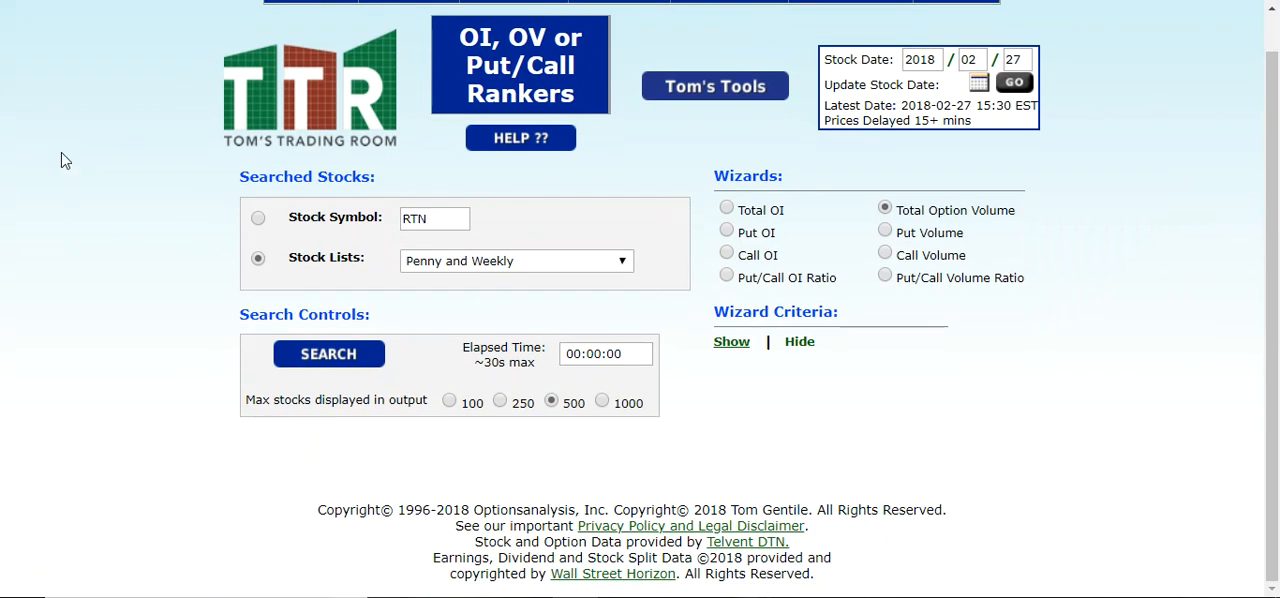
mouse_move(885, 402)
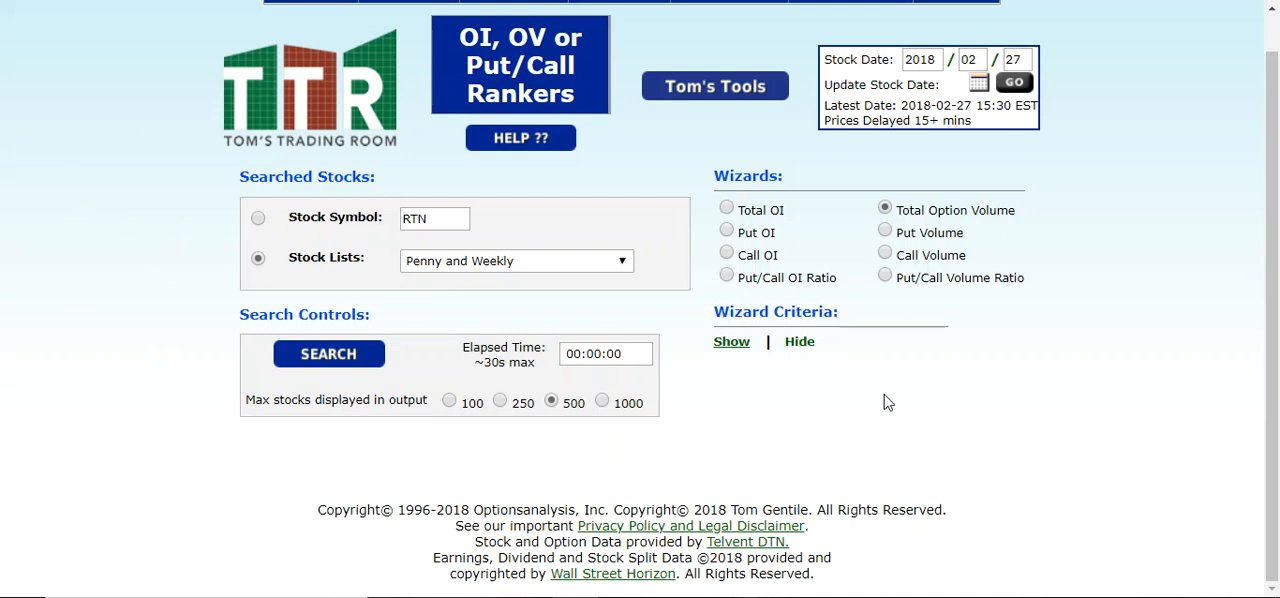
left_click(731, 341)
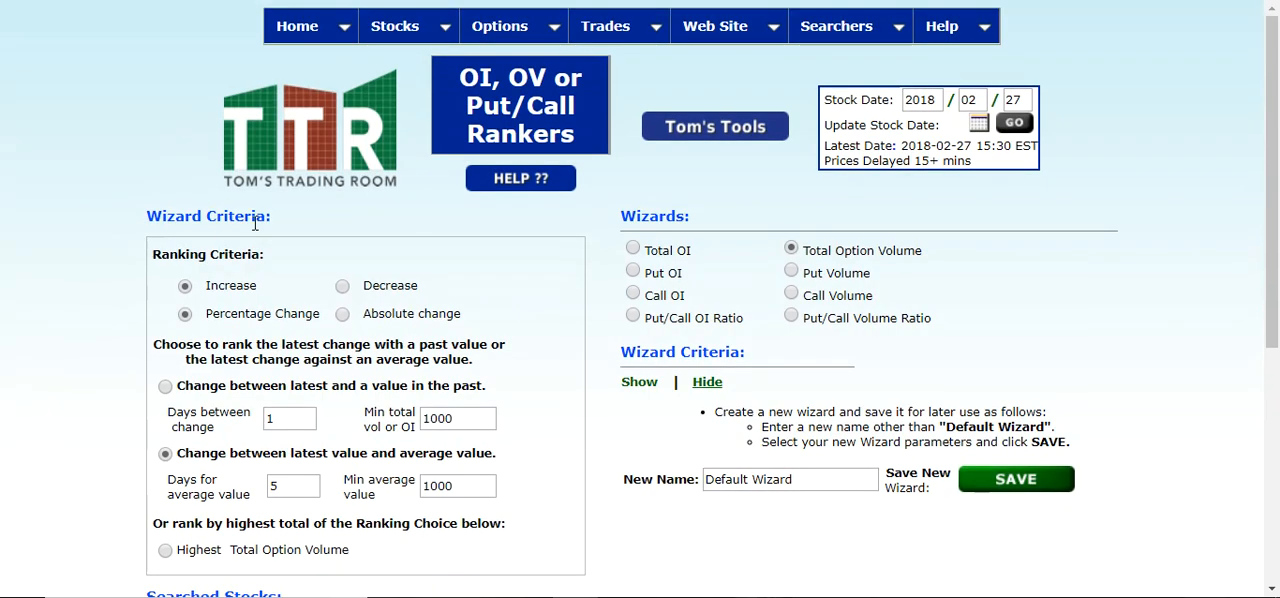
scroll("down", 3)
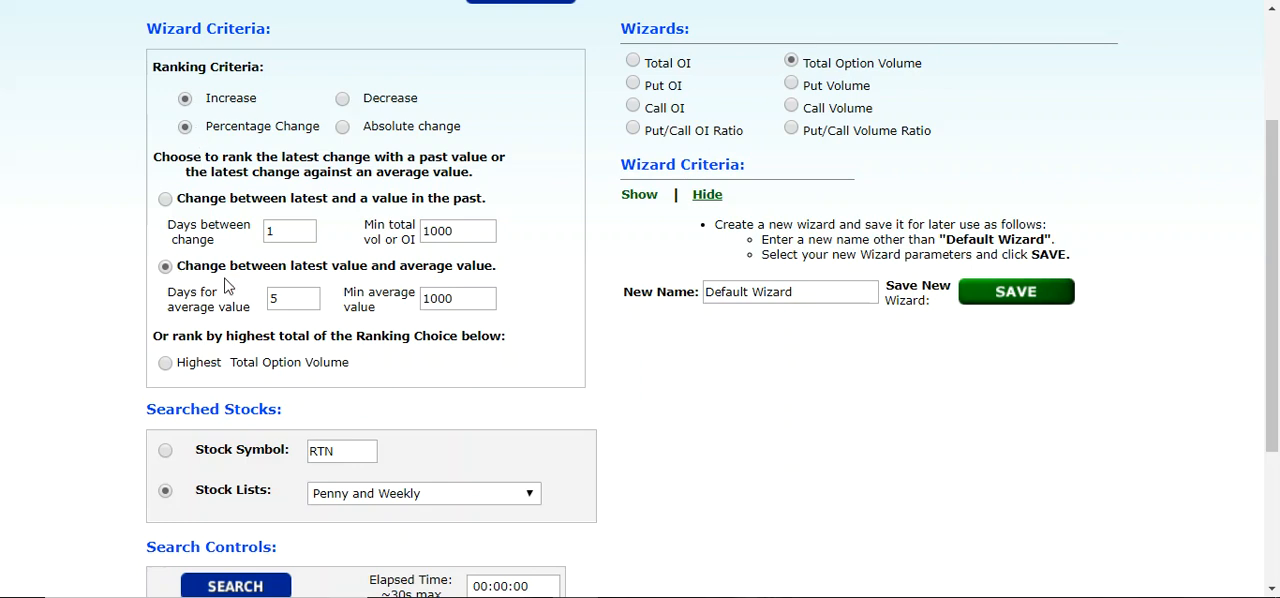
mouse_move(370, 285)
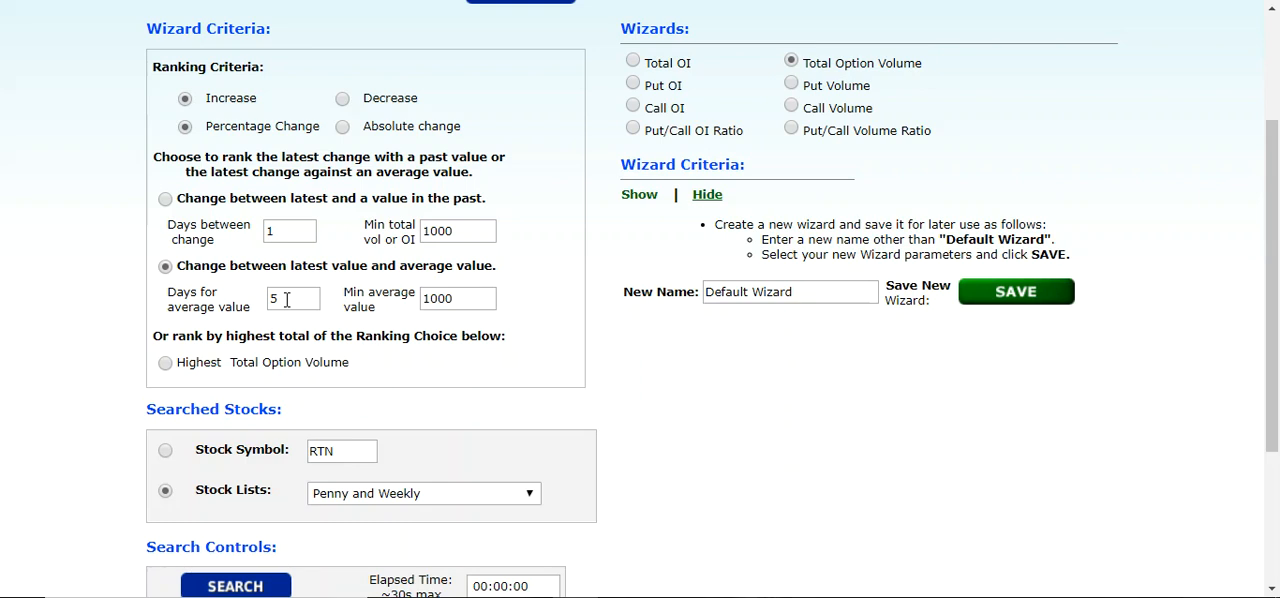
Step: Switch the search to Stock Lists and choose DJ 30
scroll("down", 3)
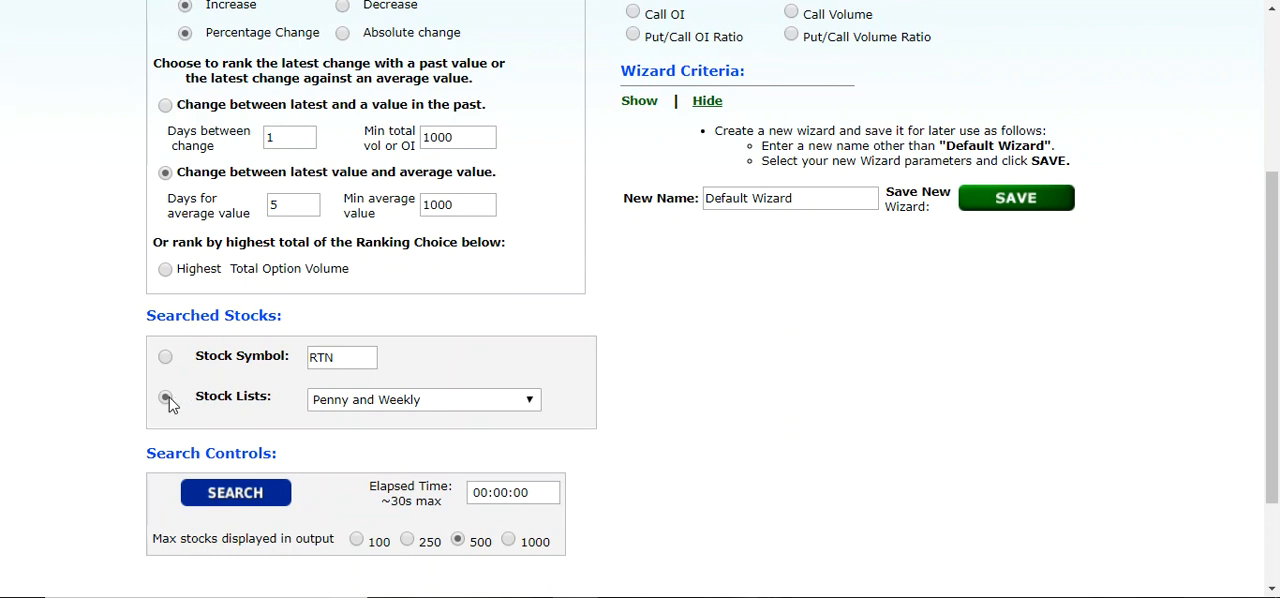
left_click(423, 399)
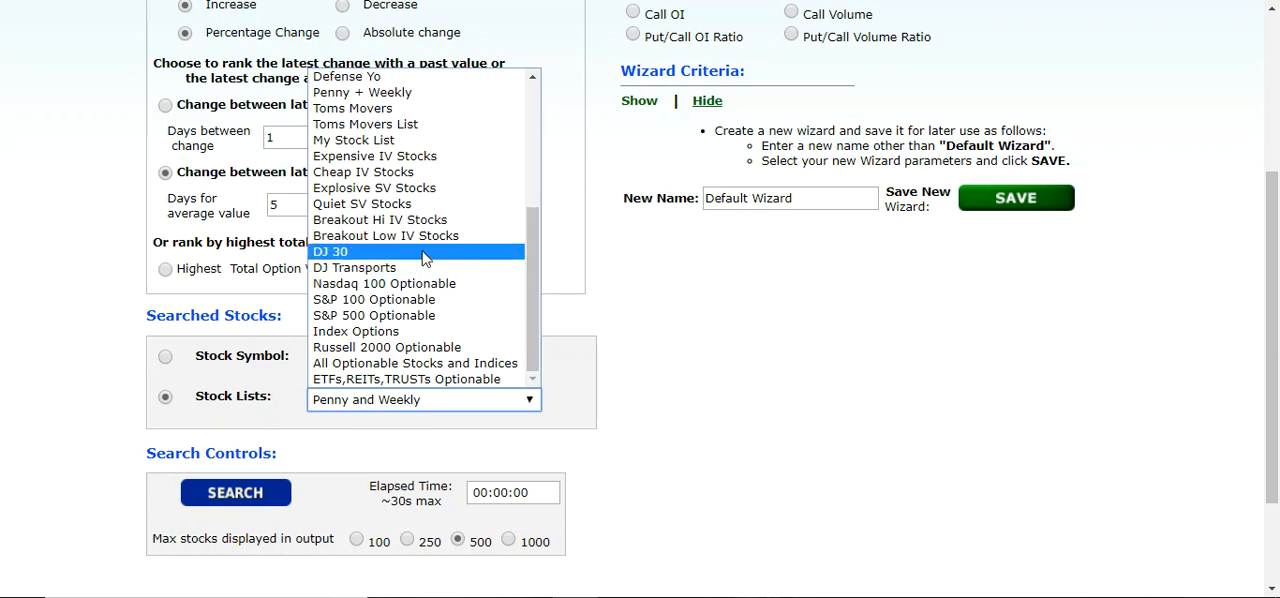
left_click(330, 251)
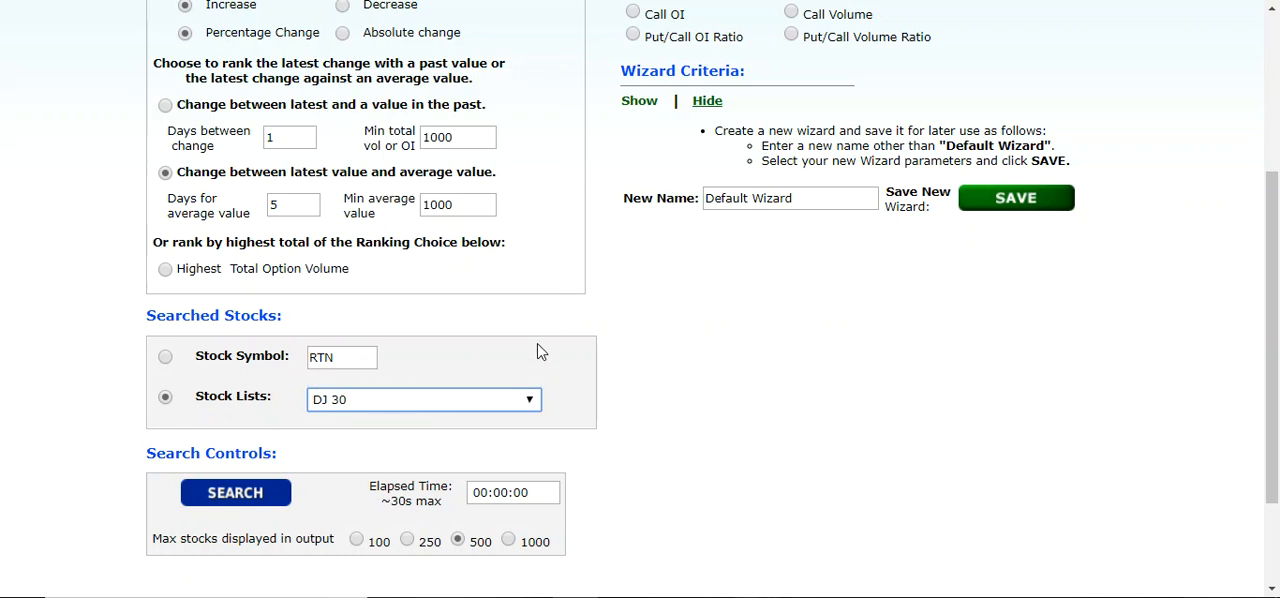
mouse_move(519, 372)
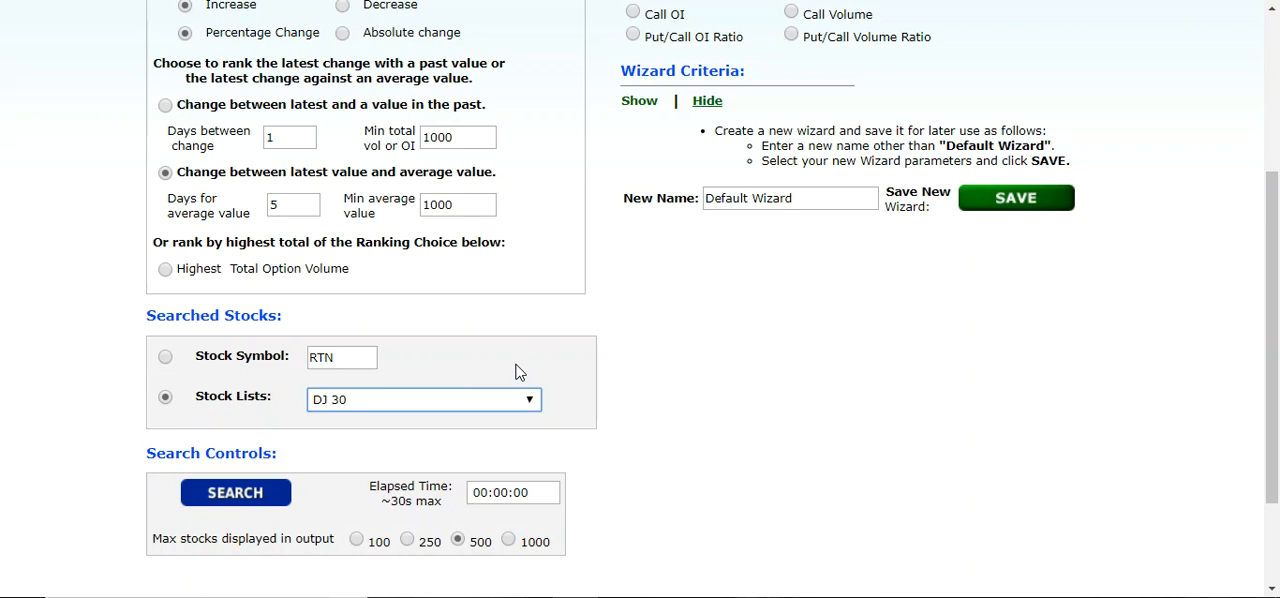
mouse_move(583, 284)
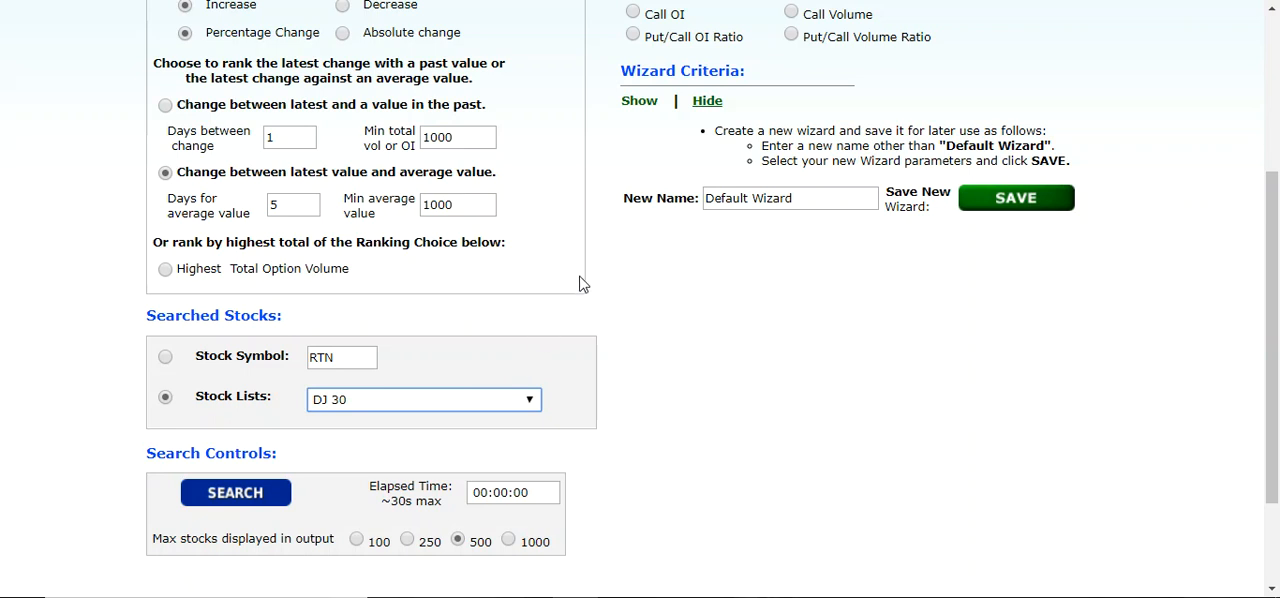
mouse_move(491, 378)
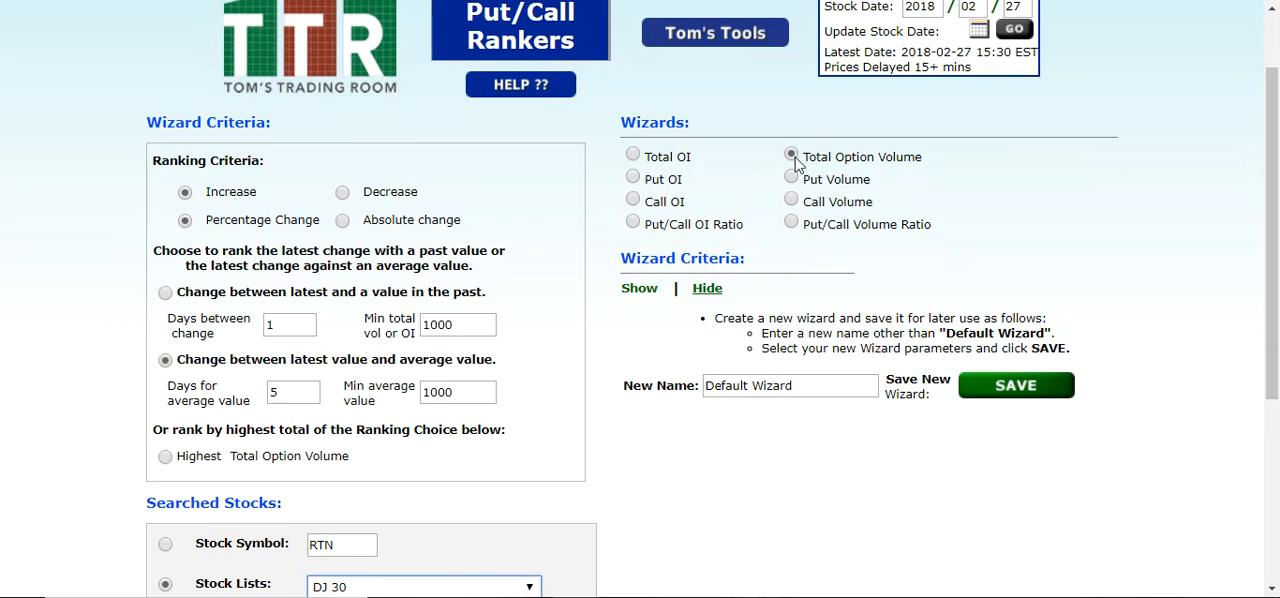
Step: Select the Call Volume wizard and run the DJ 30 search
left_click(791, 201)
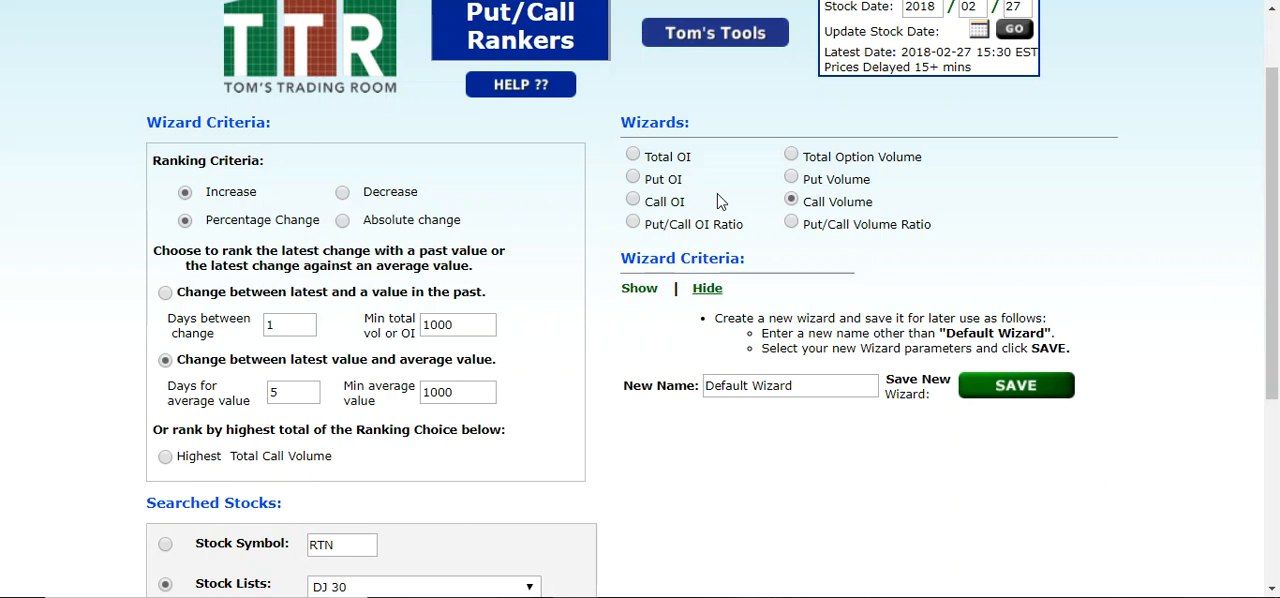
mouse_move(577, 107)
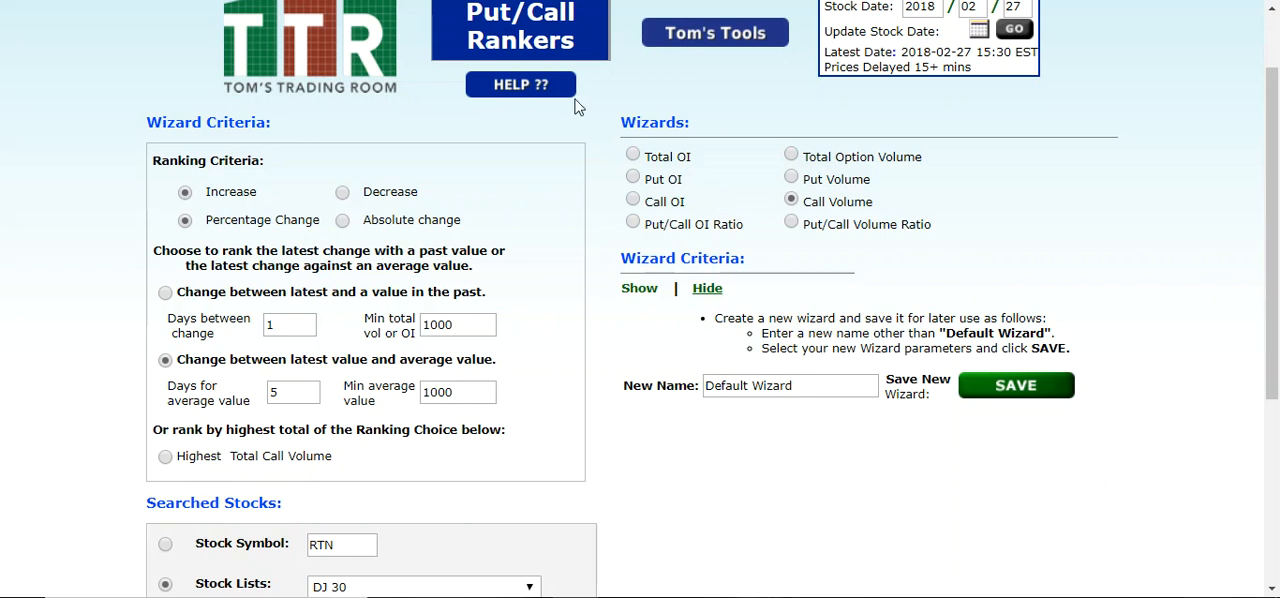
scroll("down", 3)
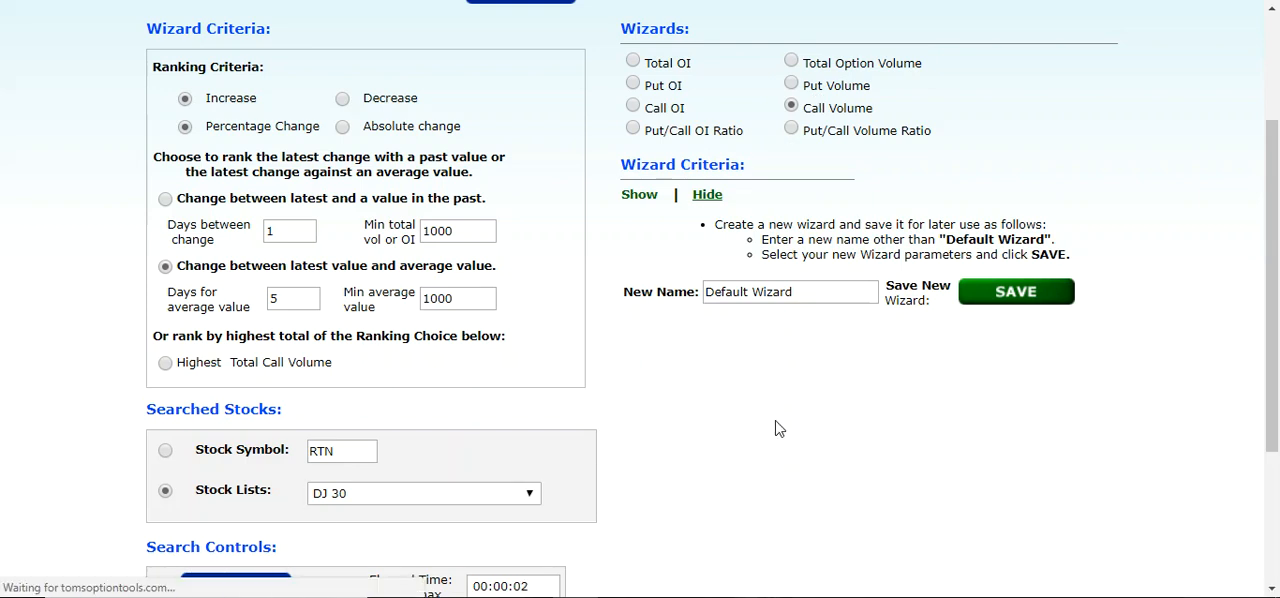
scroll("up", 3)
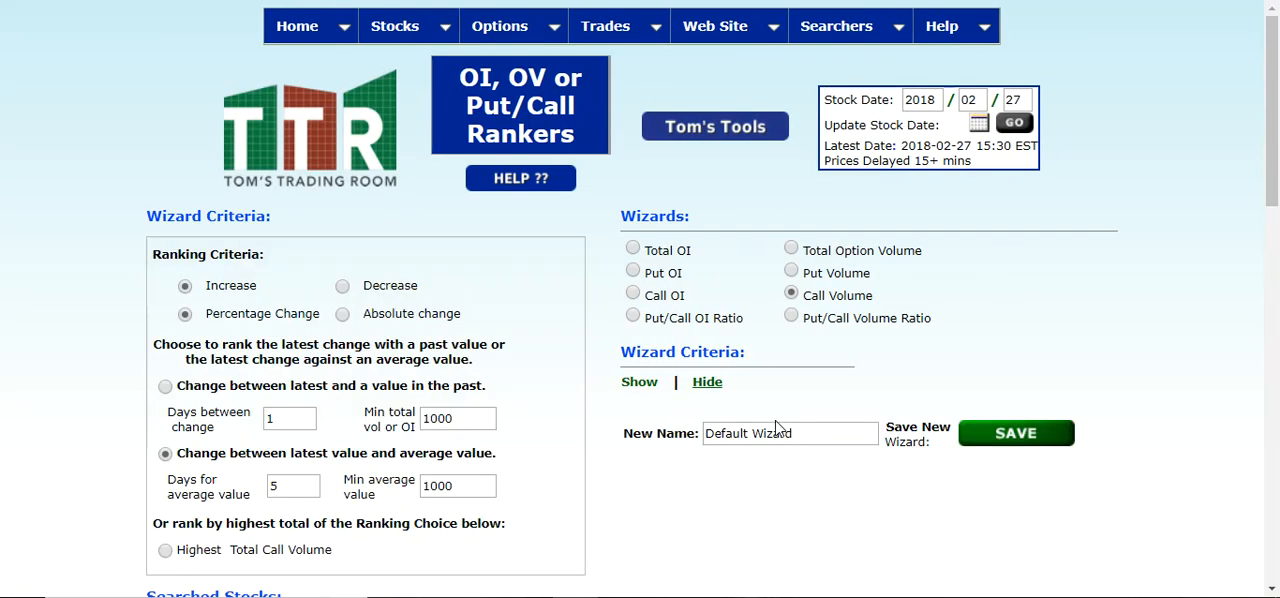
mouse_move(560, 280)
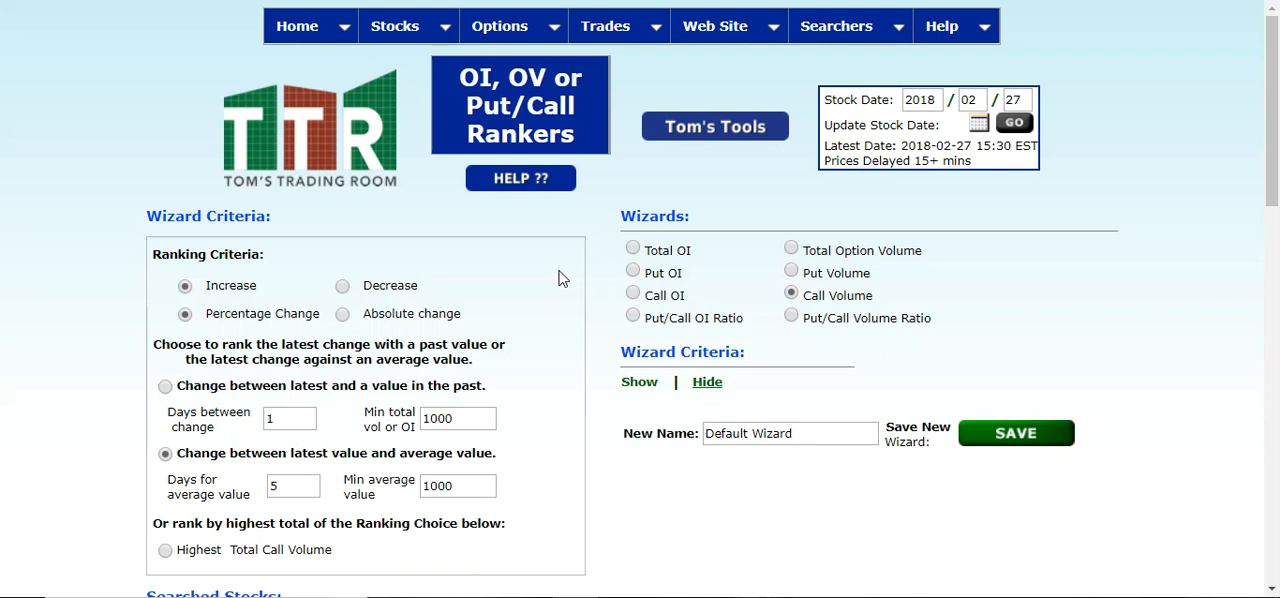
scroll("down", 3)
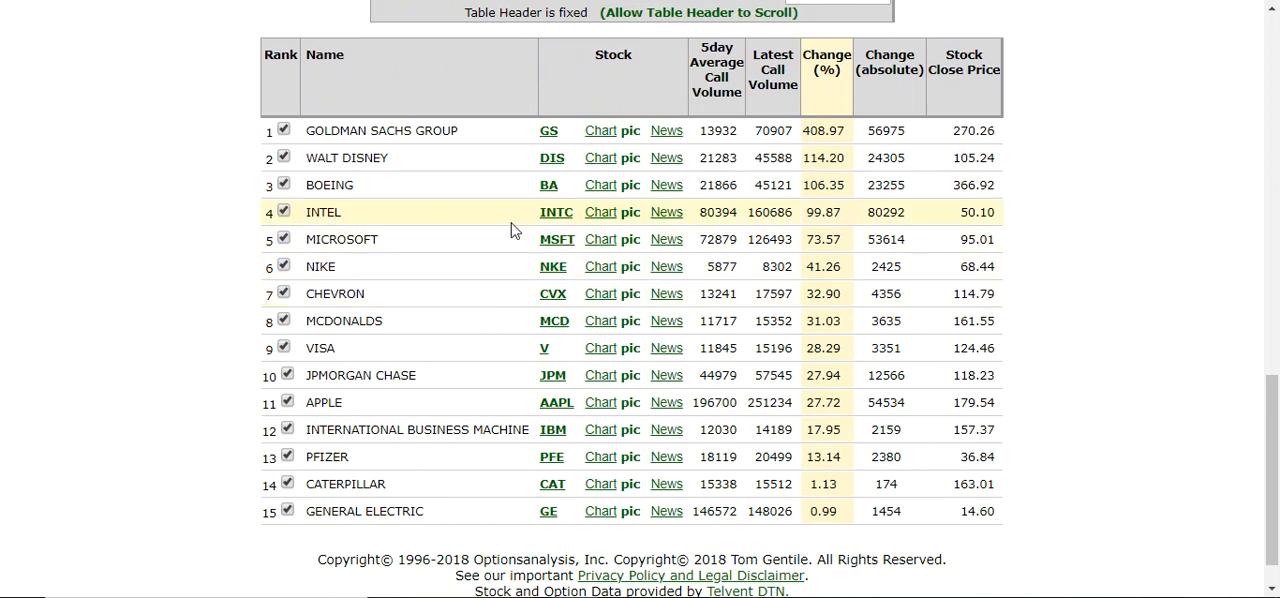
mouse_move(518, 137)
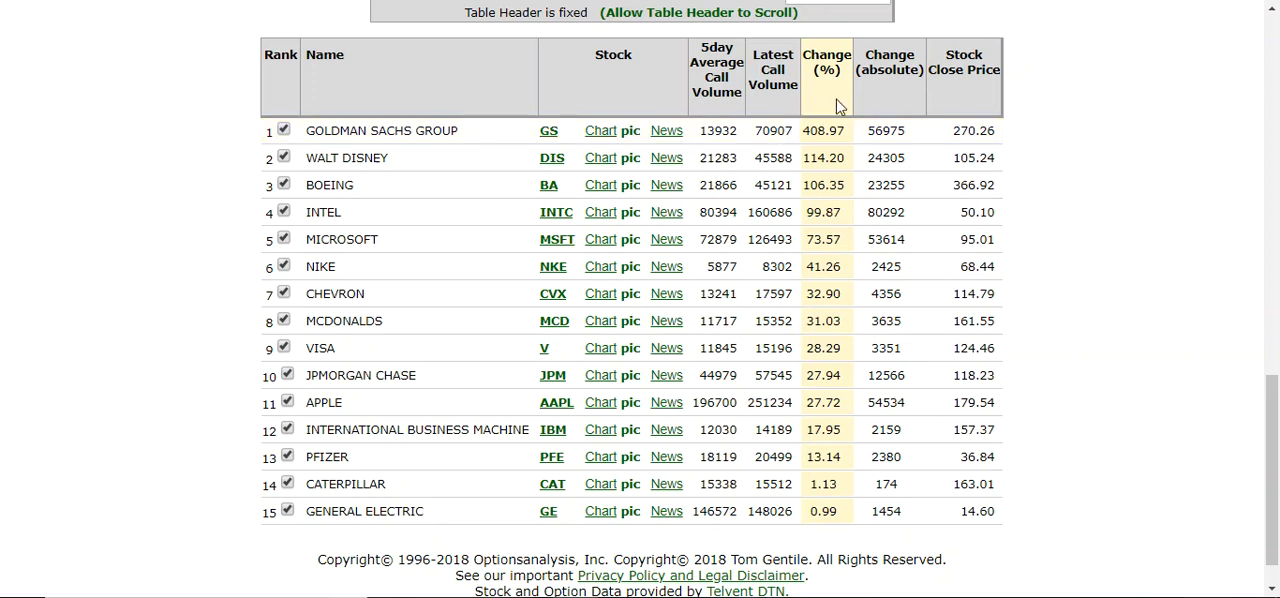
mouse_move(832, 120)
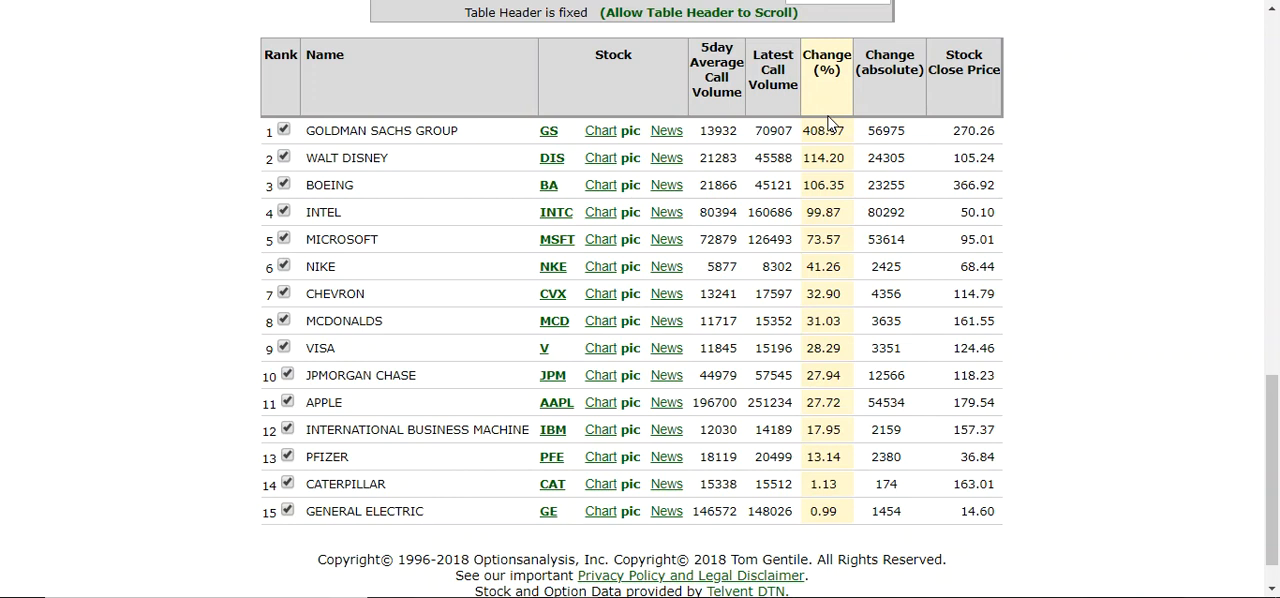
mouse_move(808, 124)
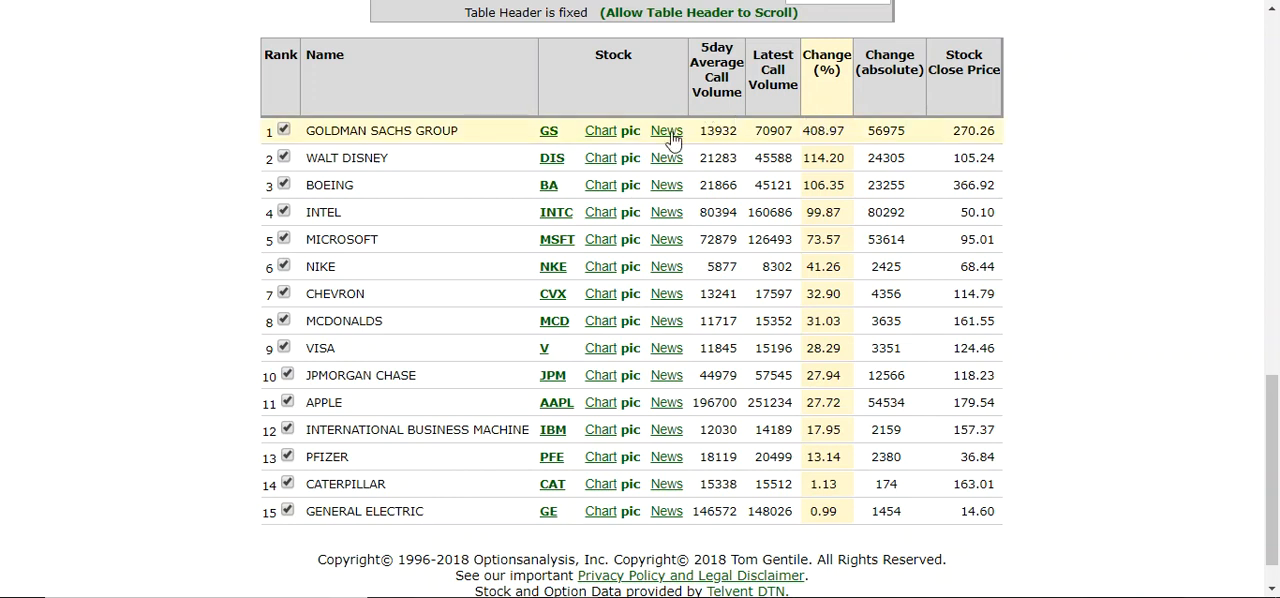
mouse_move(632, 137)
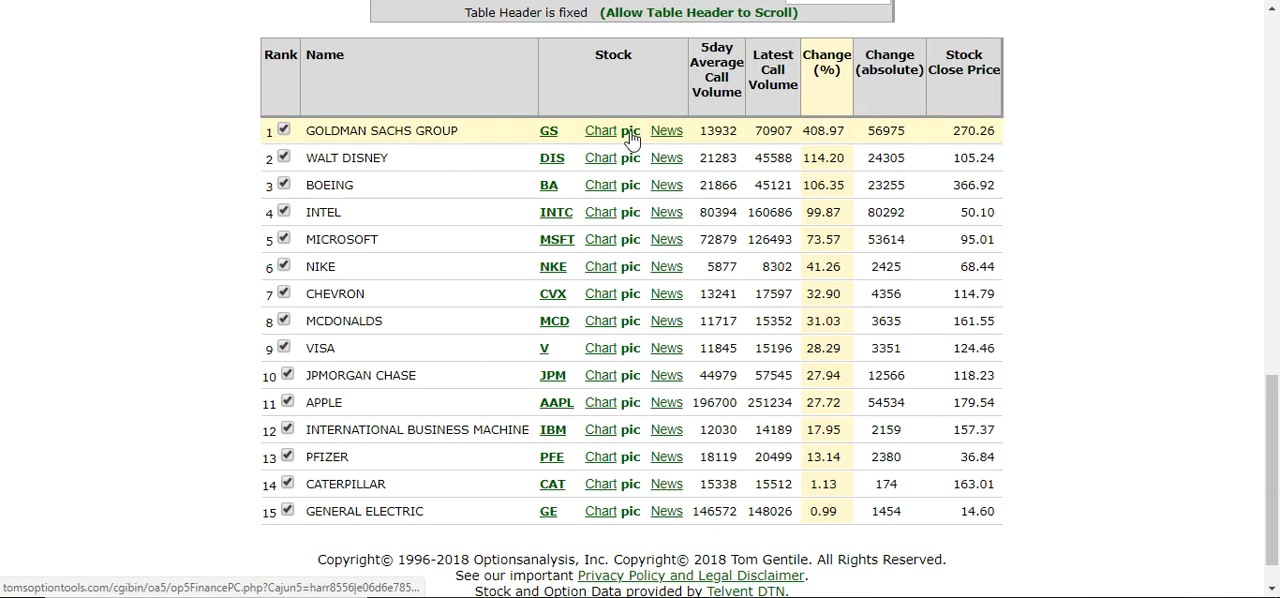
Step: Open the Goldman Sachs put/call volume chart from the top-ranked result
left_click(600, 130)
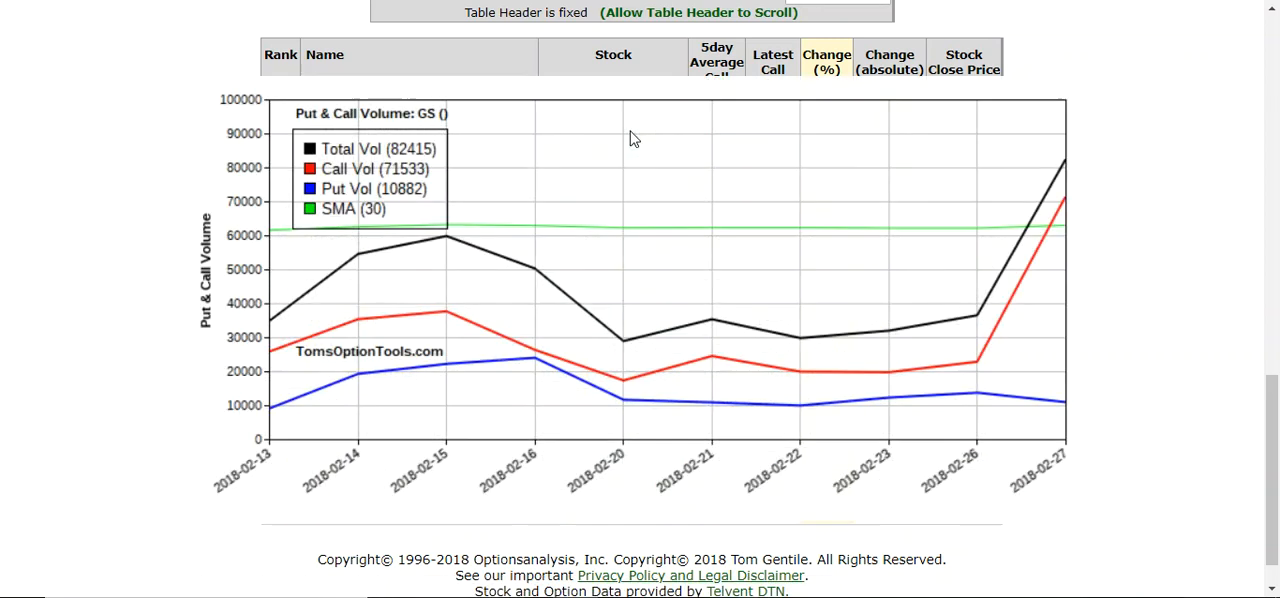
mouse_move(645, 145)
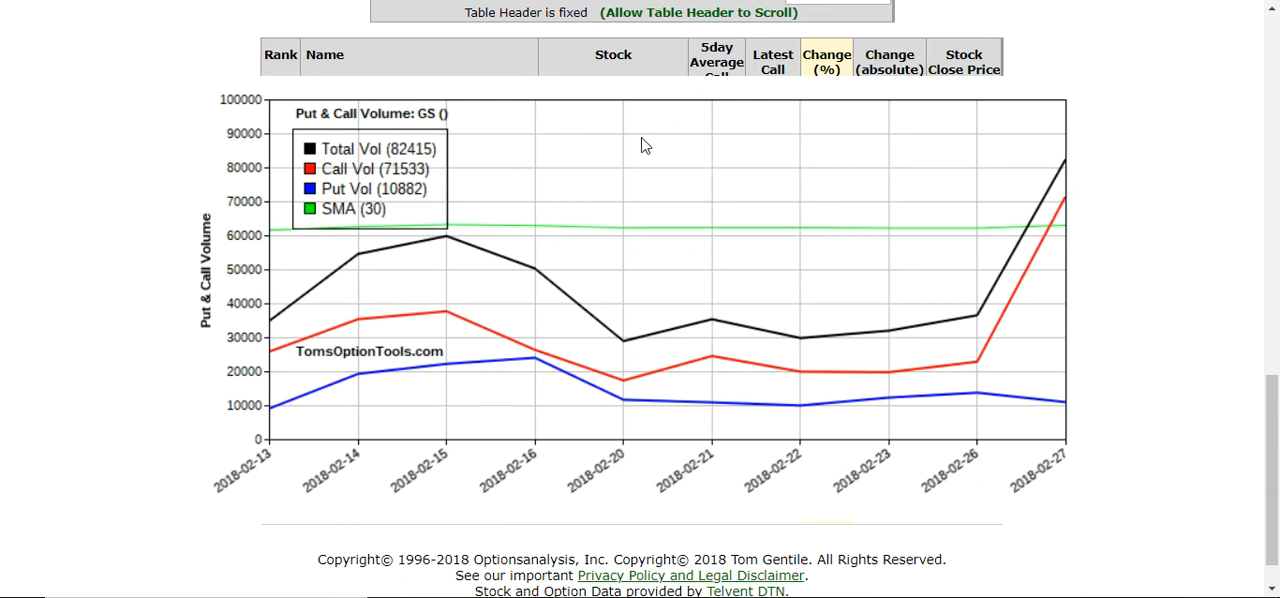
mouse_move(510, 138)
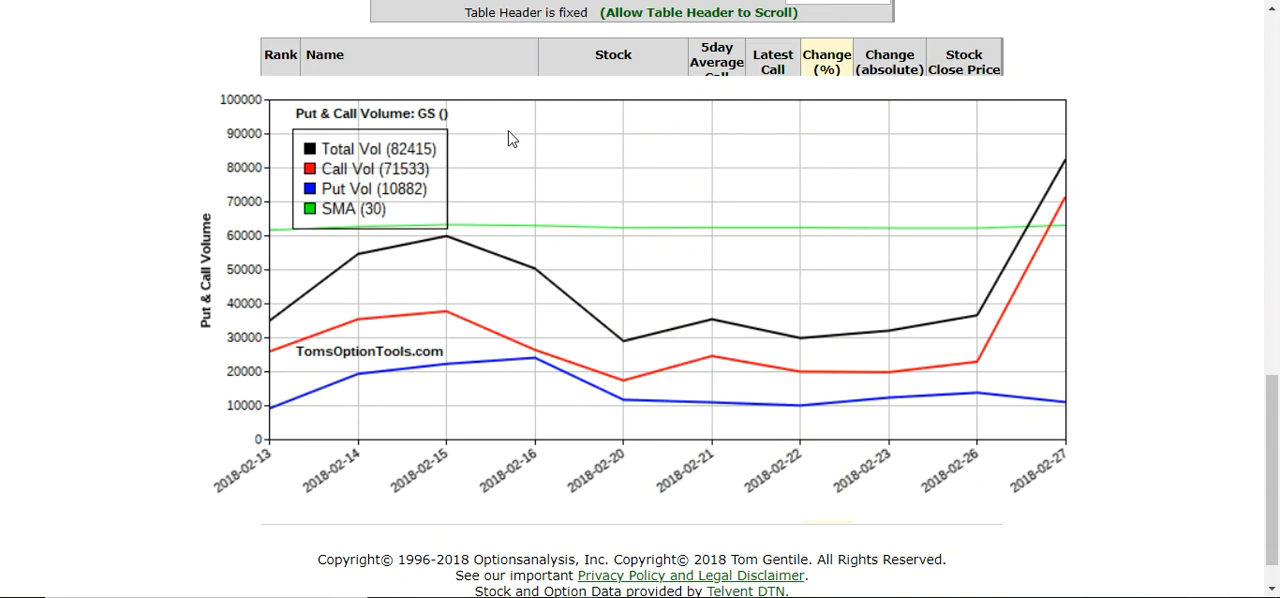
mouse_move(379, 270)
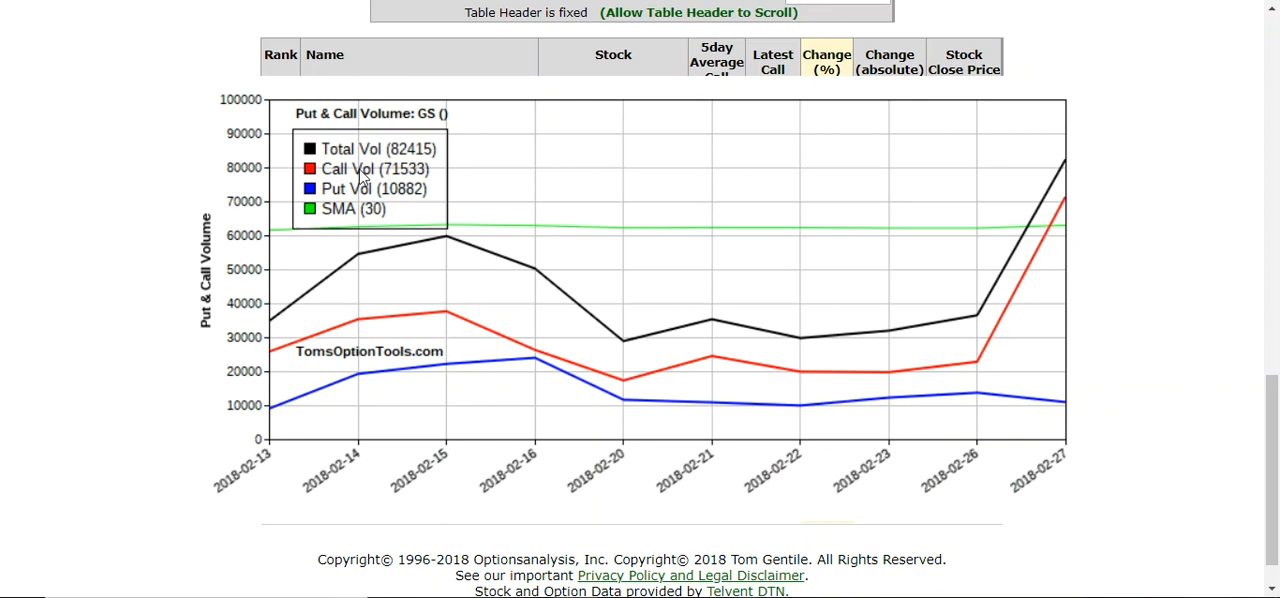
mouse_move(363, 200)
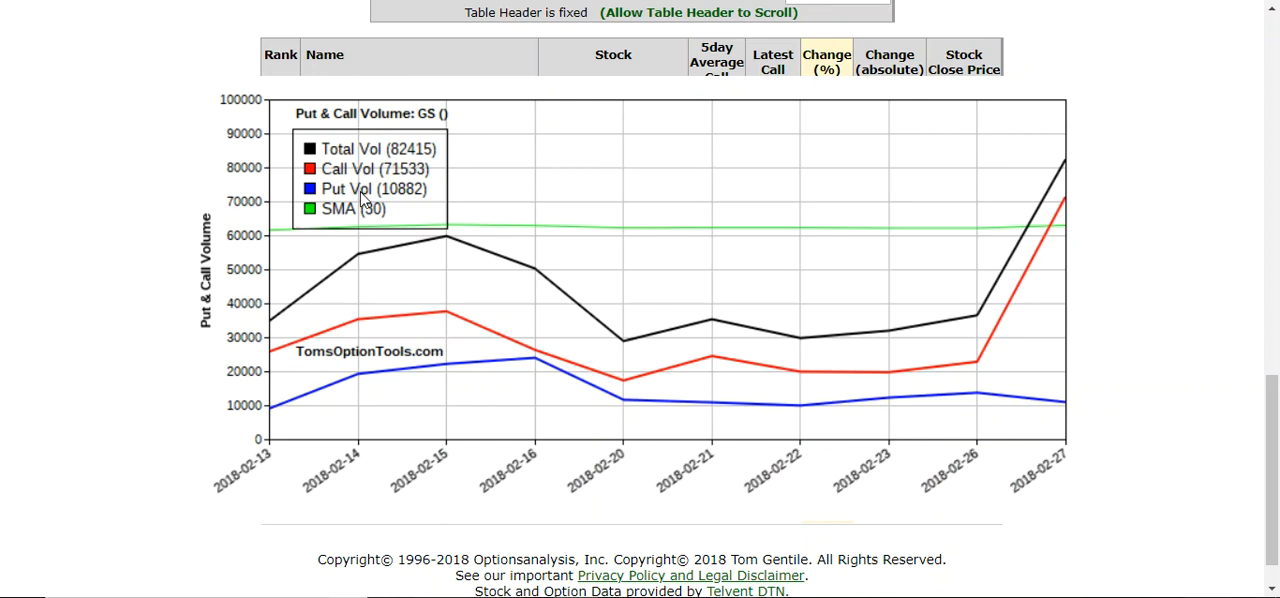
mouse_move(365, 195)
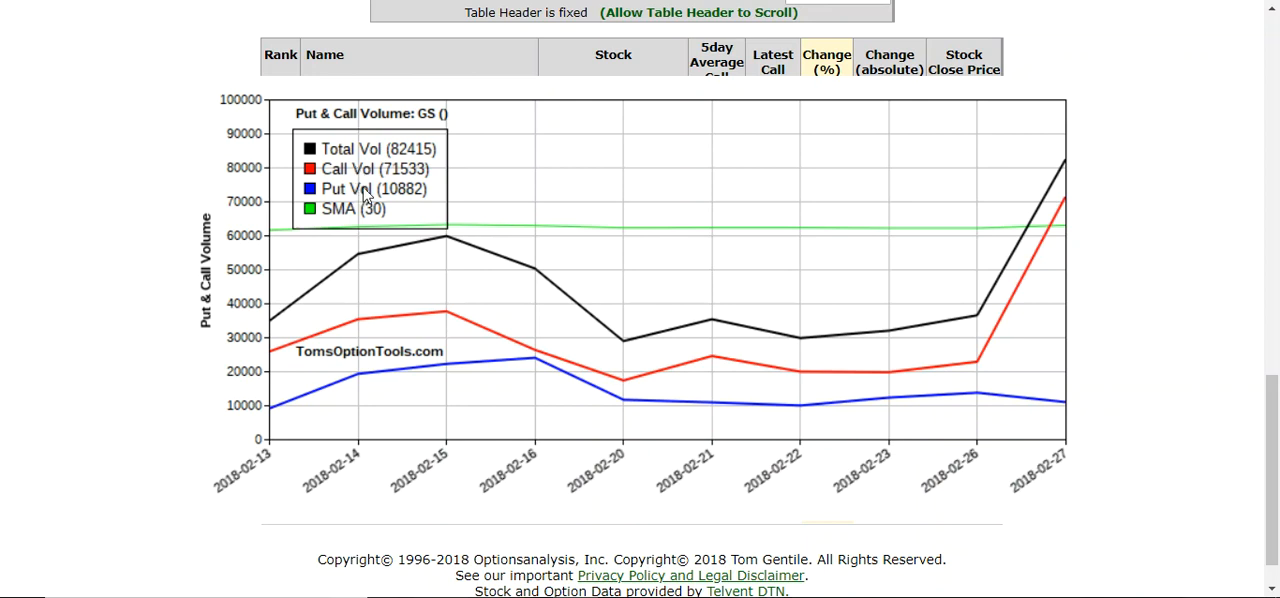
mouse_move(978, 473)
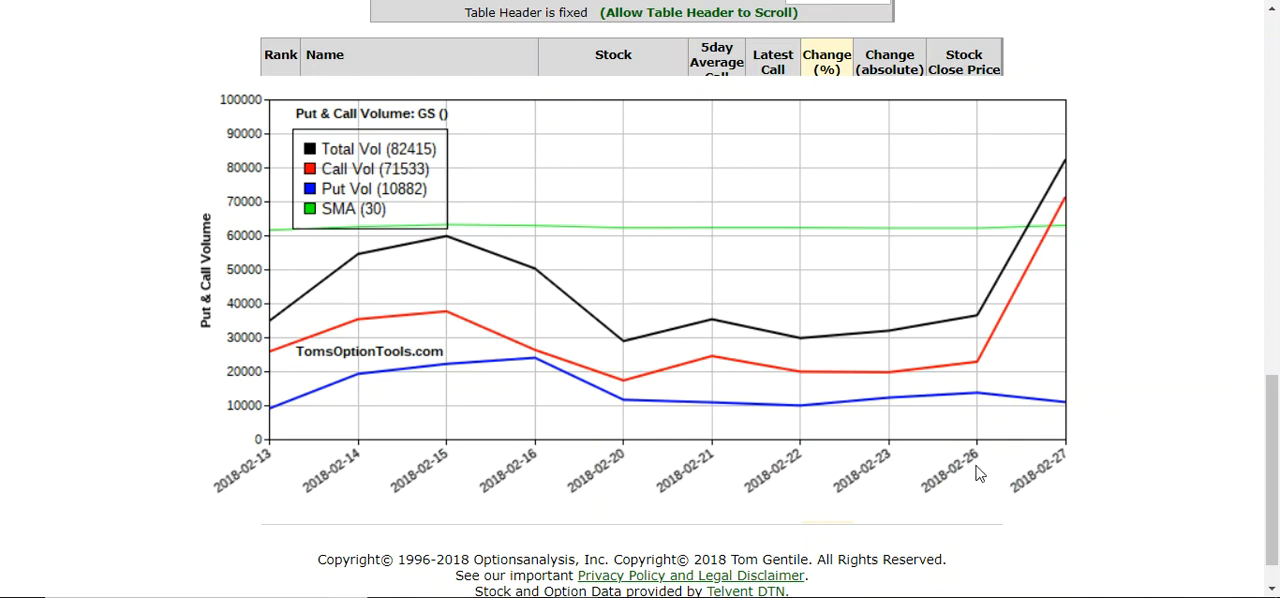
mouse_move(1040, 467)
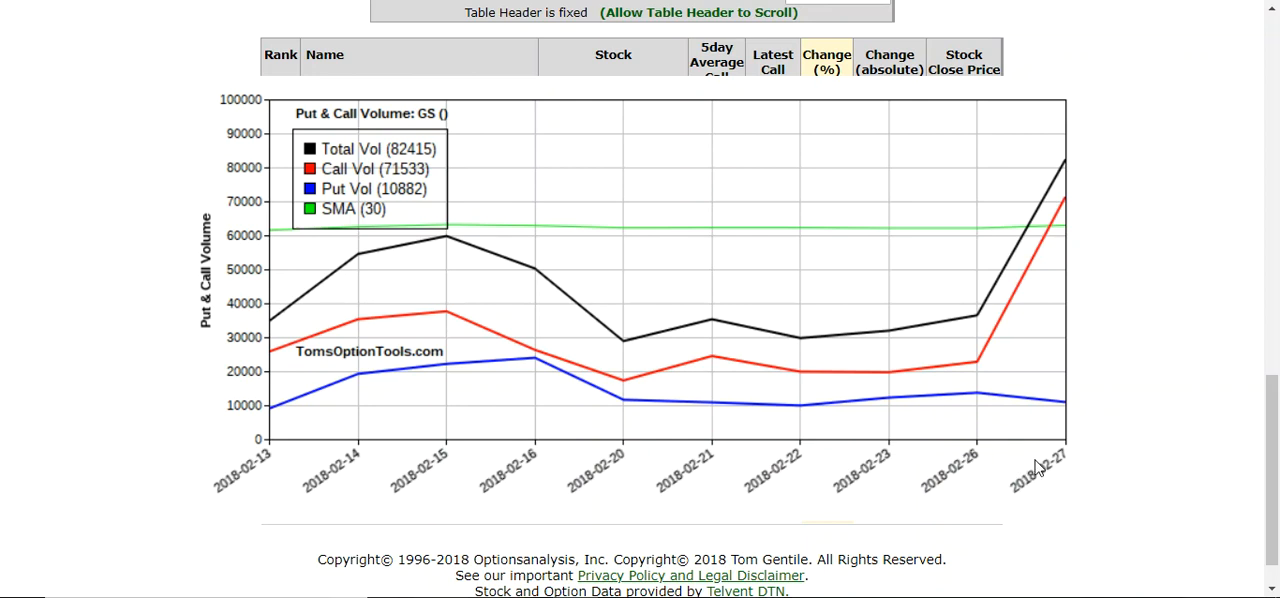
mouse_move(998, 354)
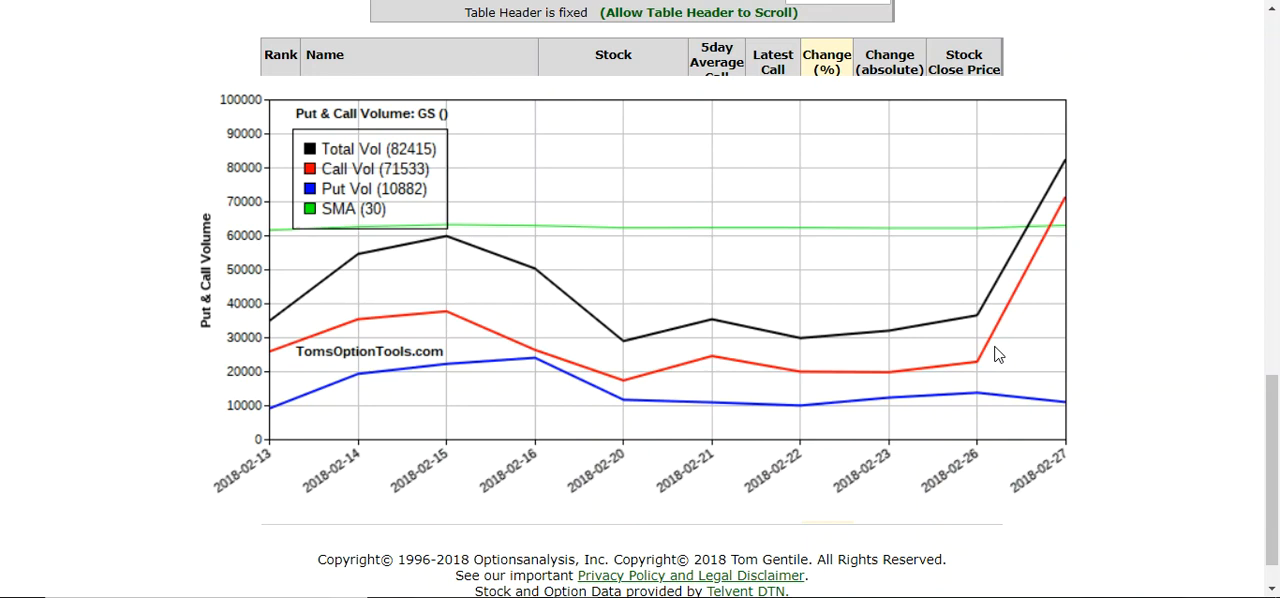
mouse_move(988, 361)
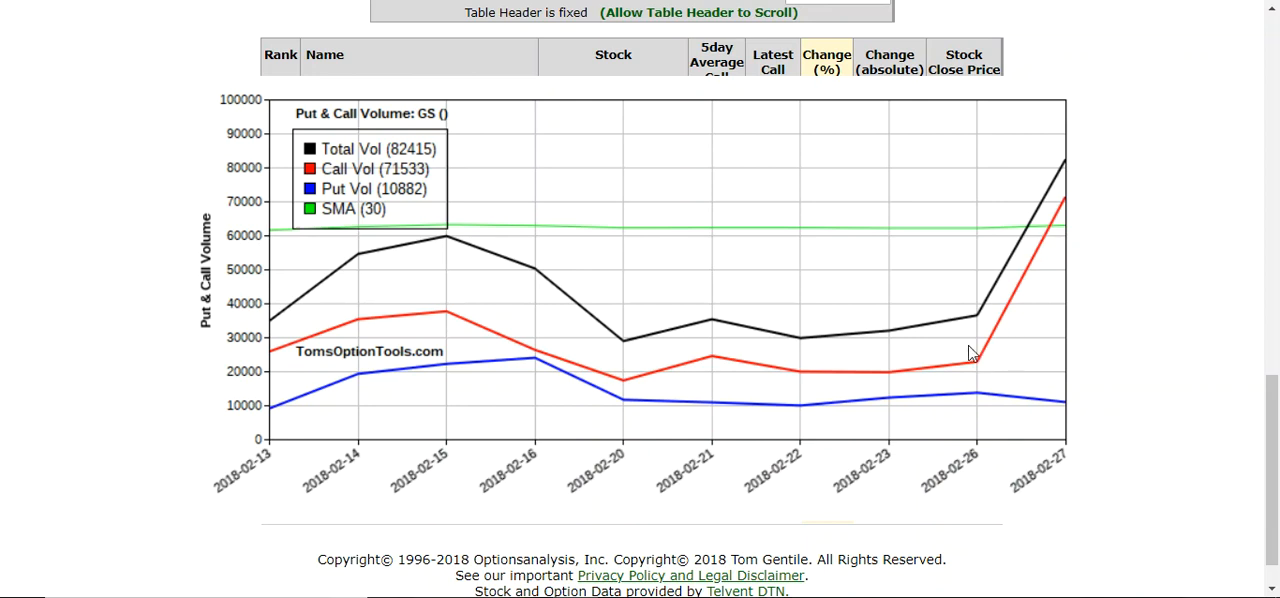
mouse_move(1037, 275)
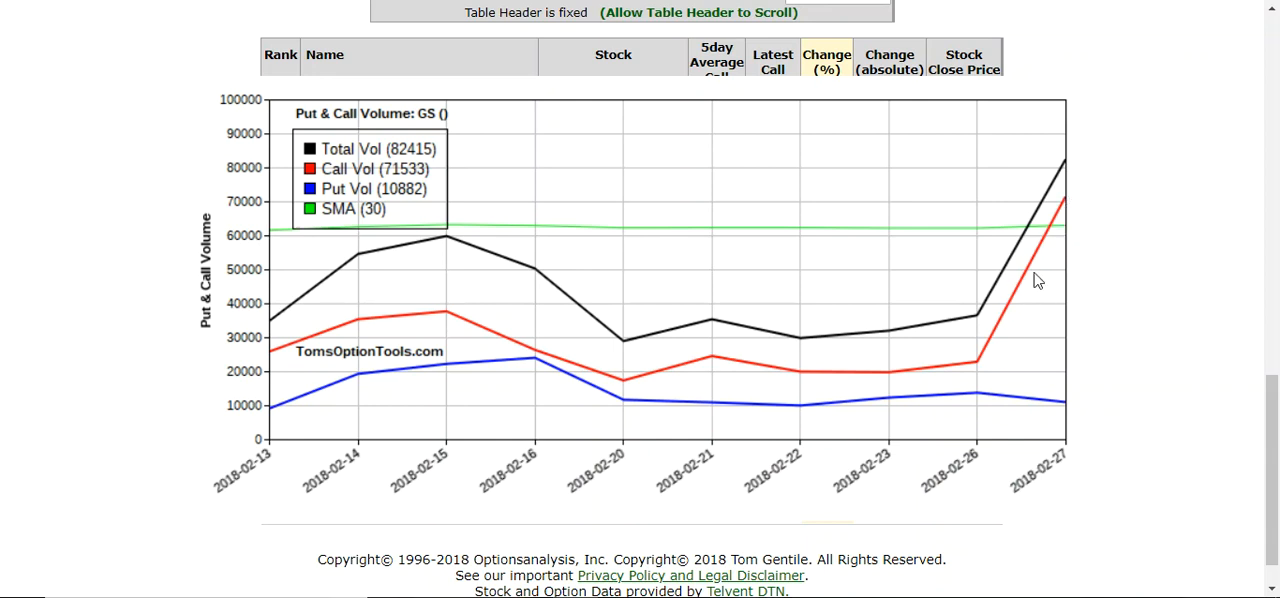
mouse_move(670, 190)
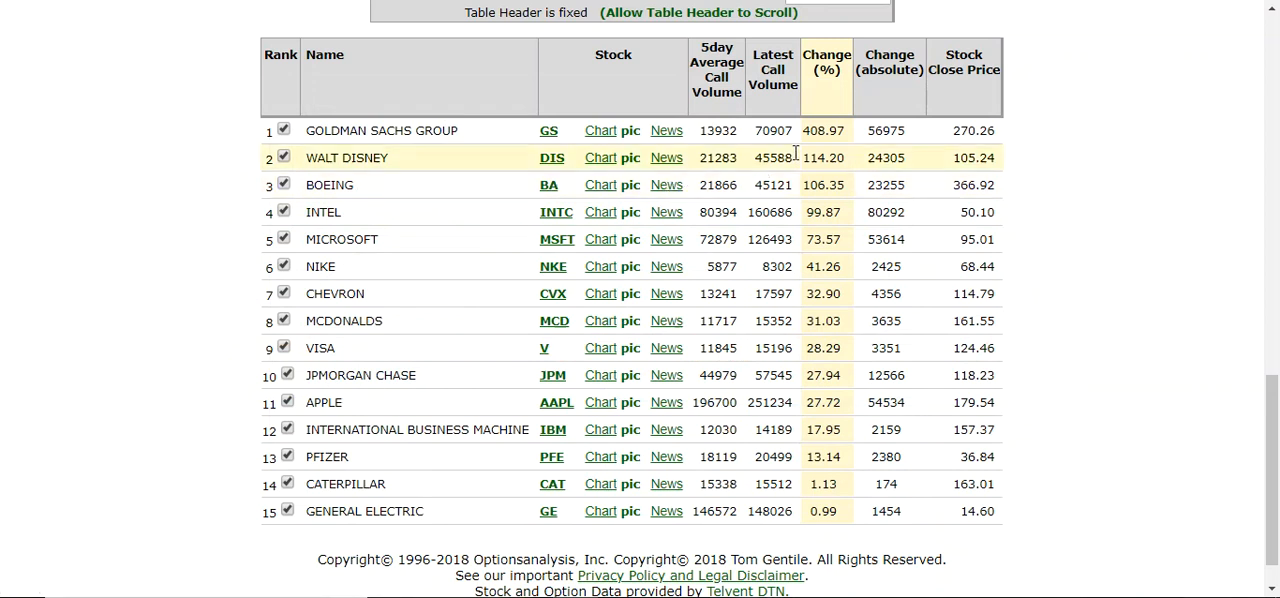
mouse_move(795, 131)
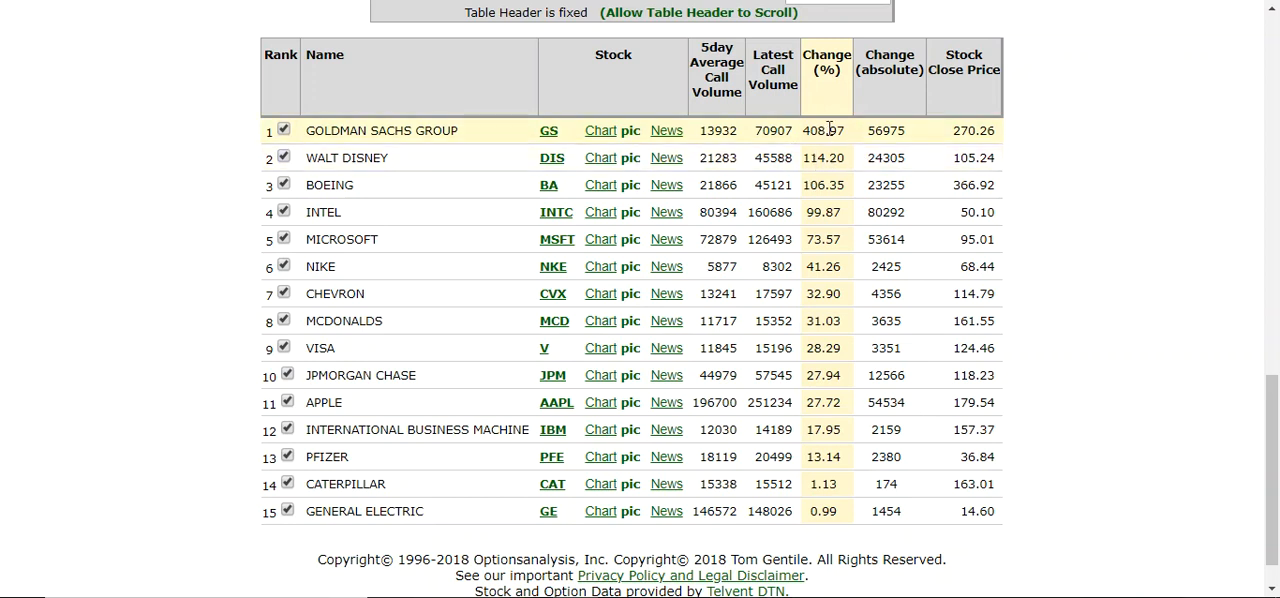
mouse_move(477, 140)
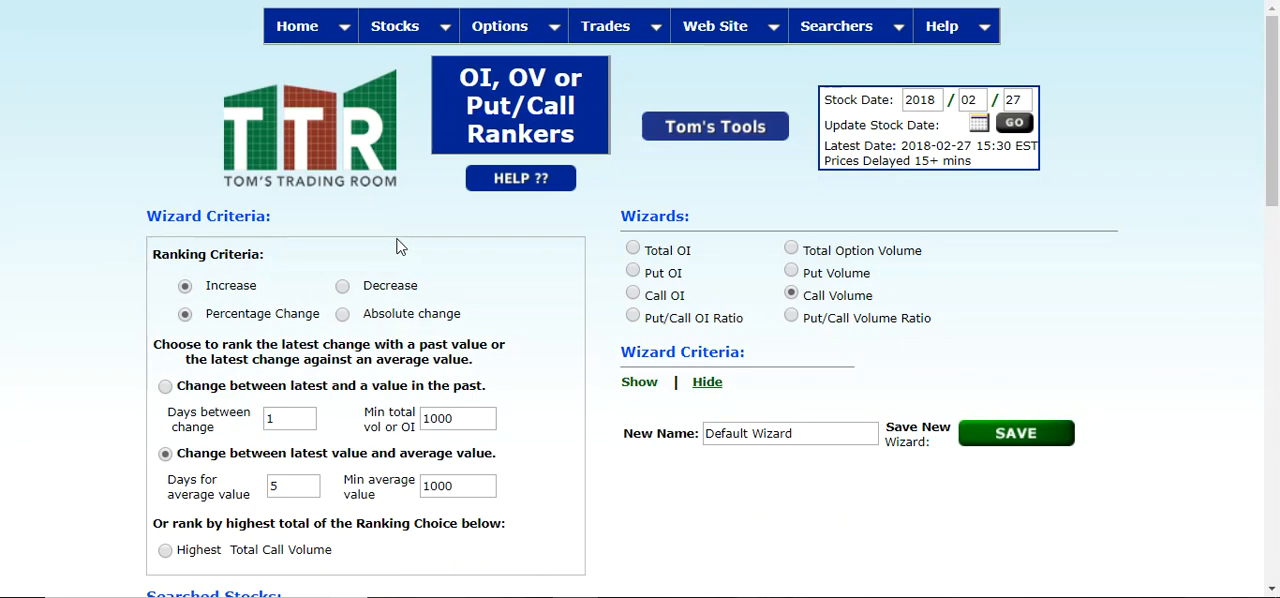
scroll("down", 3)
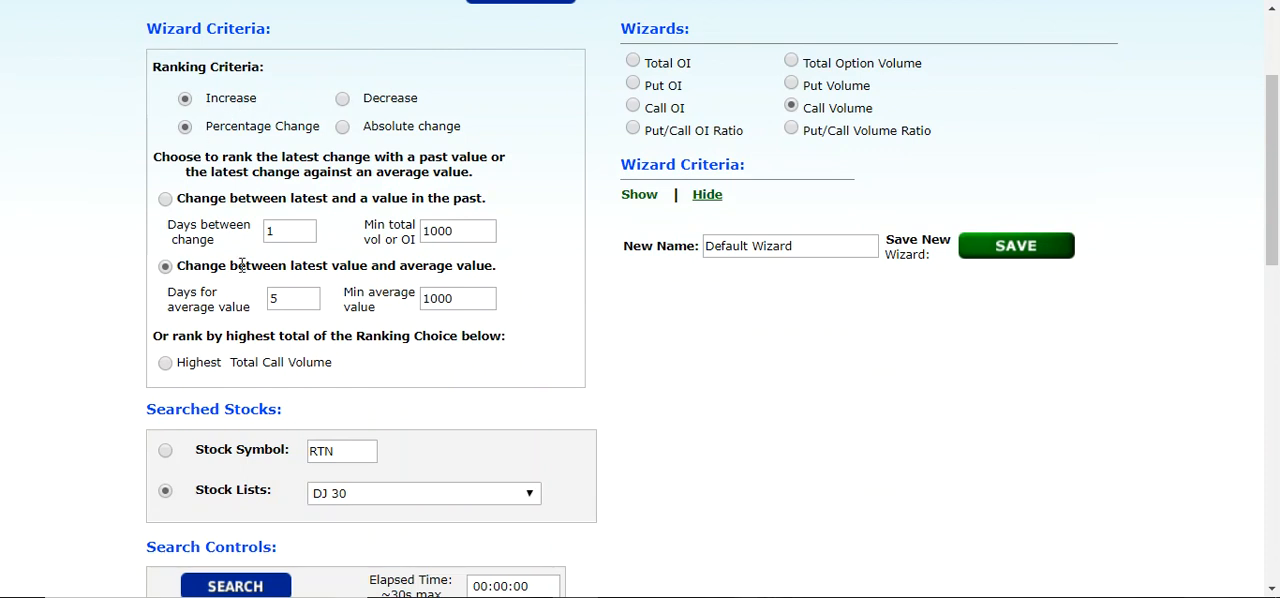
mouse_move(415, 272)
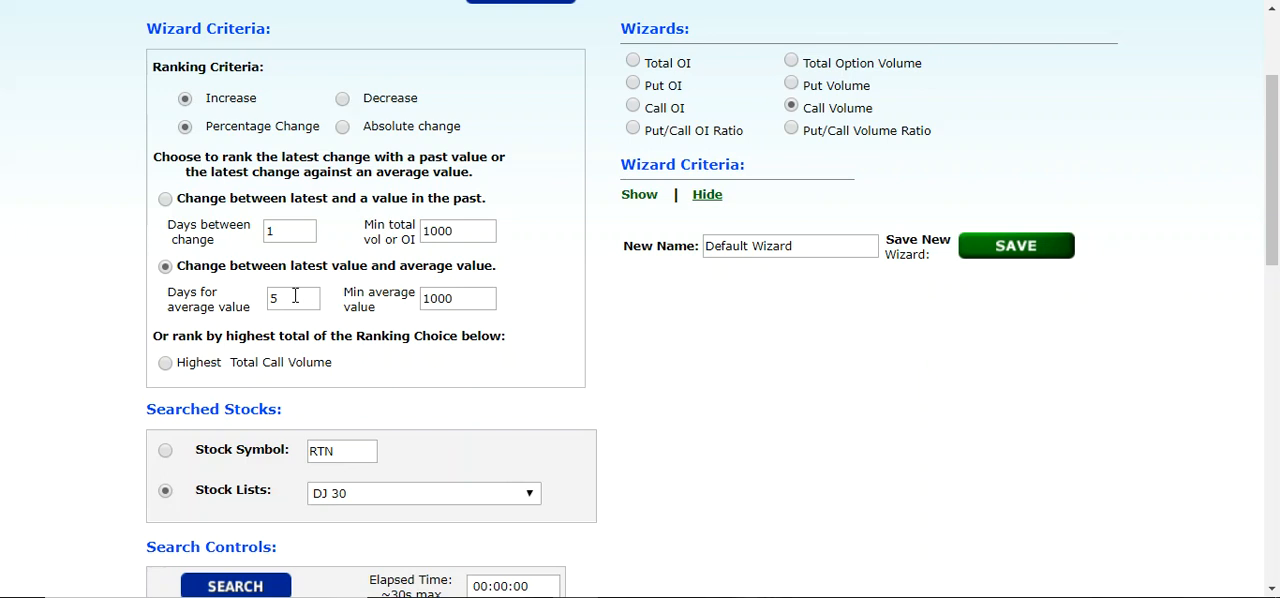
mouse_move(476, 303)
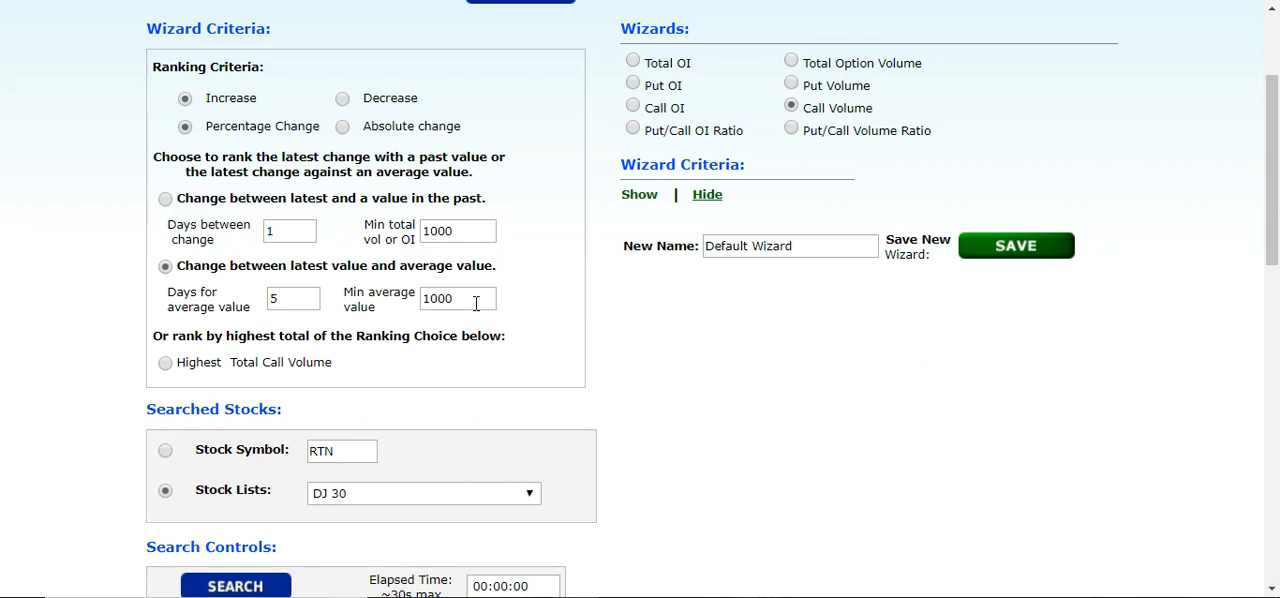
mouse_move(733, 233)
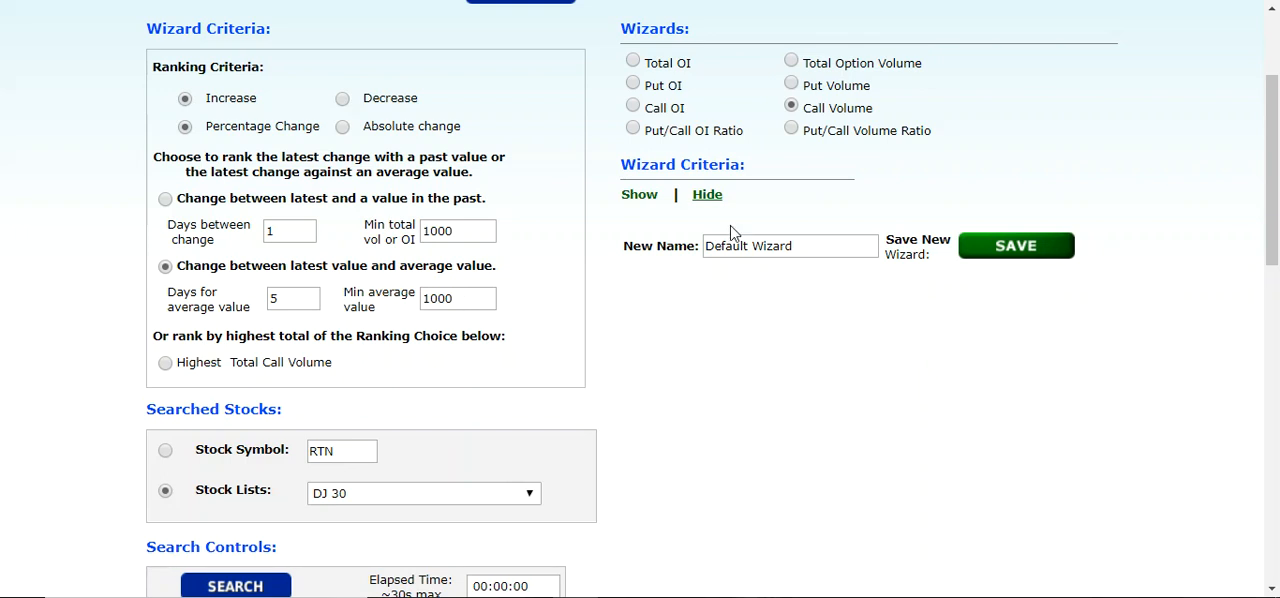
mouse_move(388, 488)
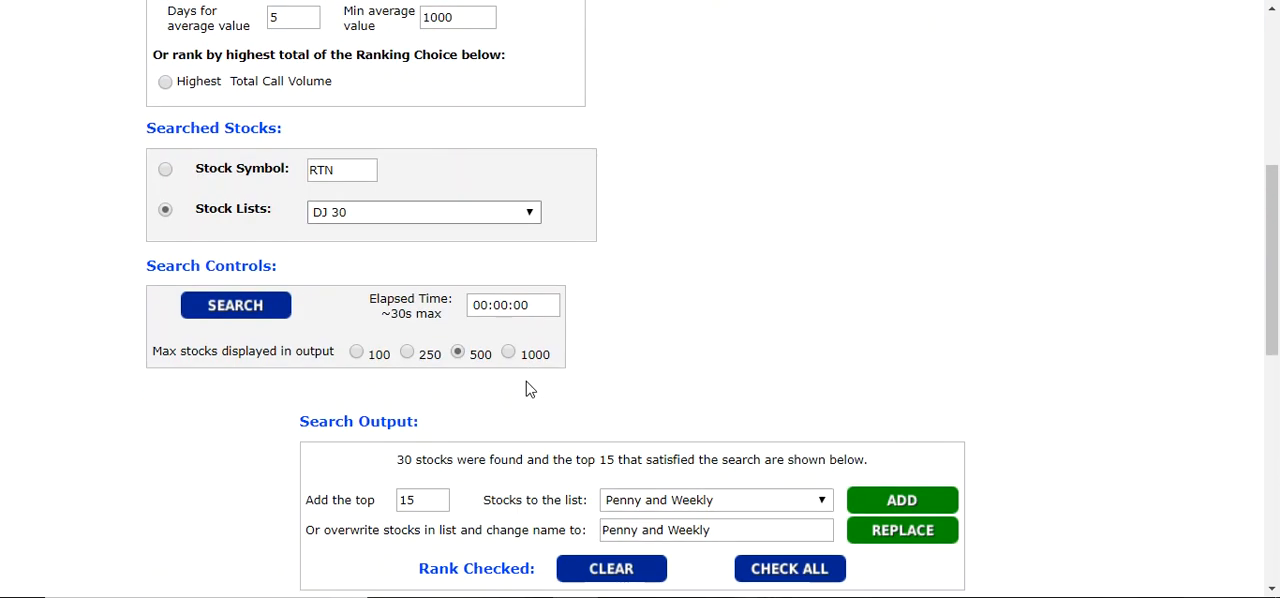
left_click(235, 305)
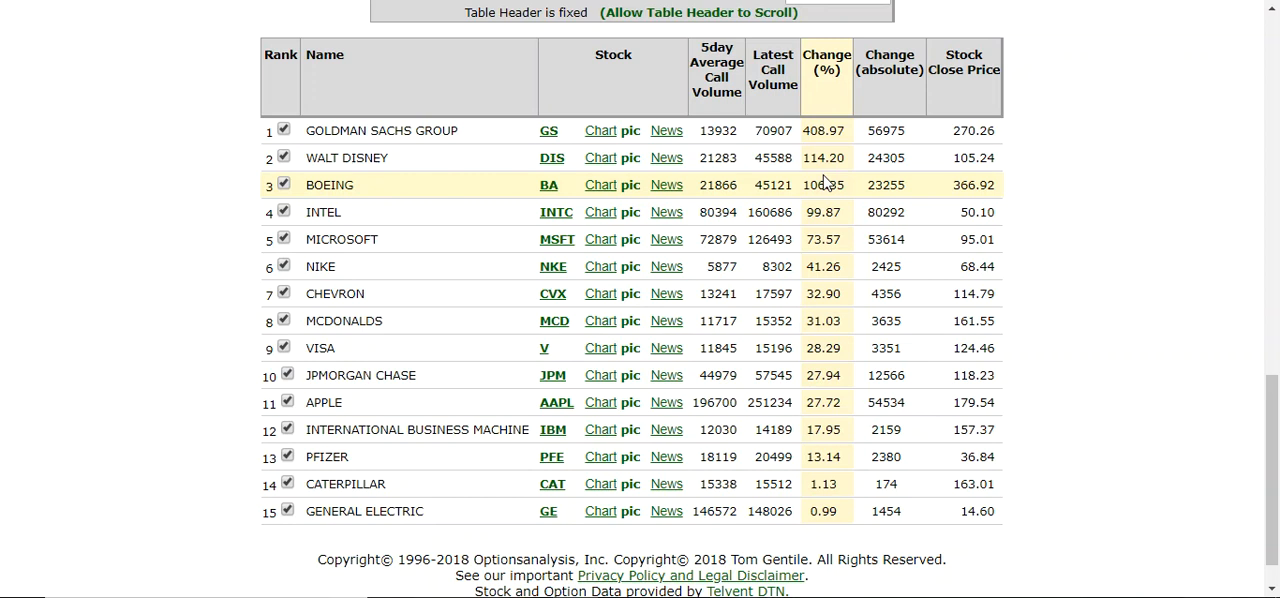
mouse_move(1117, 124)
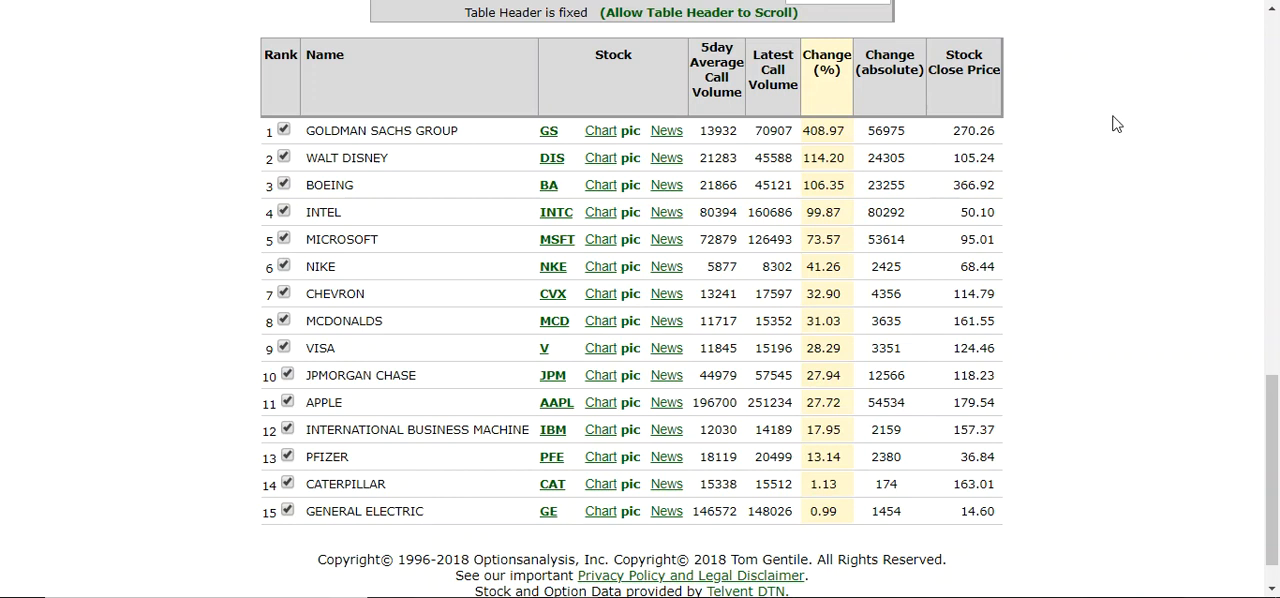
mouse_move(1032, 124)
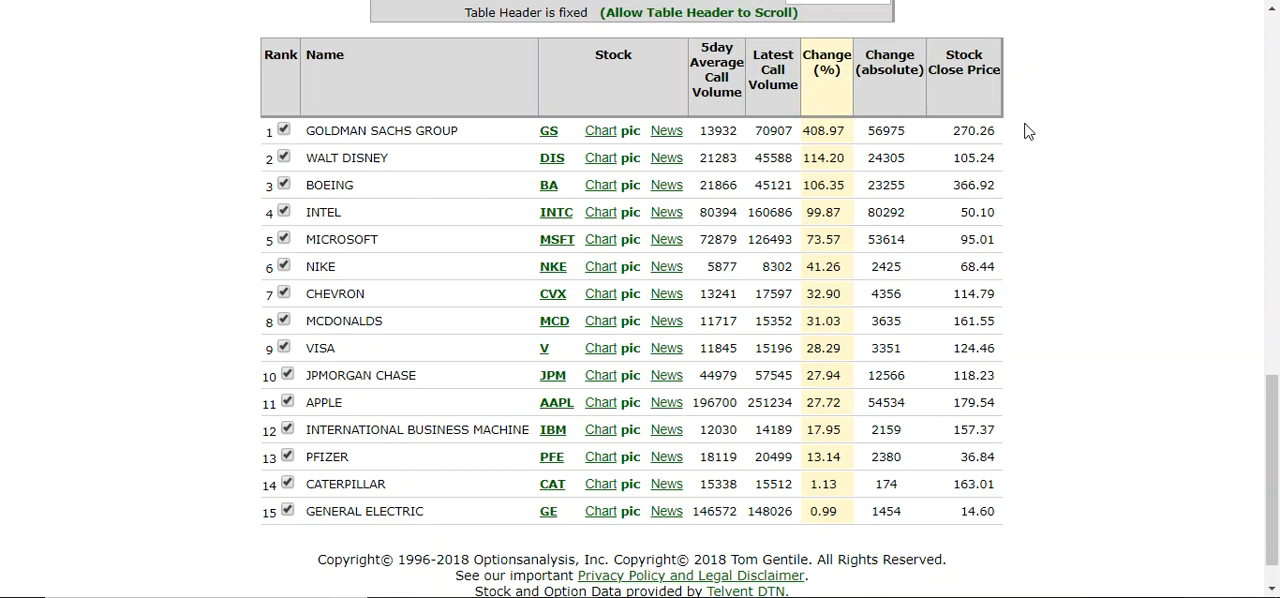
mouse_move(880, 158)
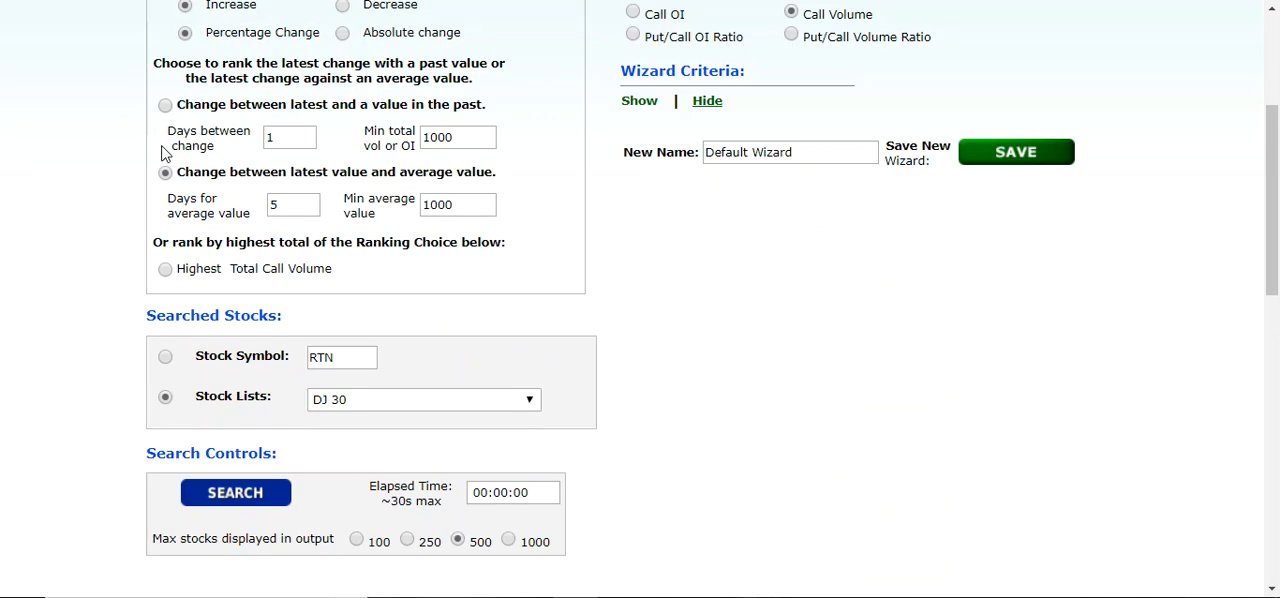
scroll("down", 3)
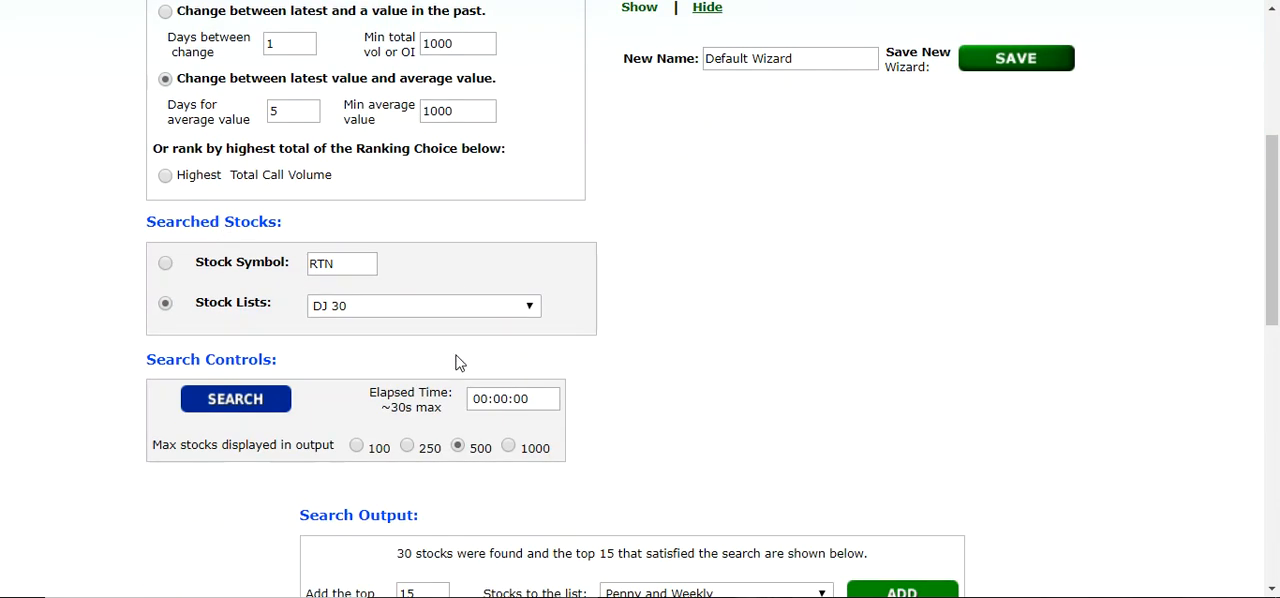
mouse_move(665, 277)
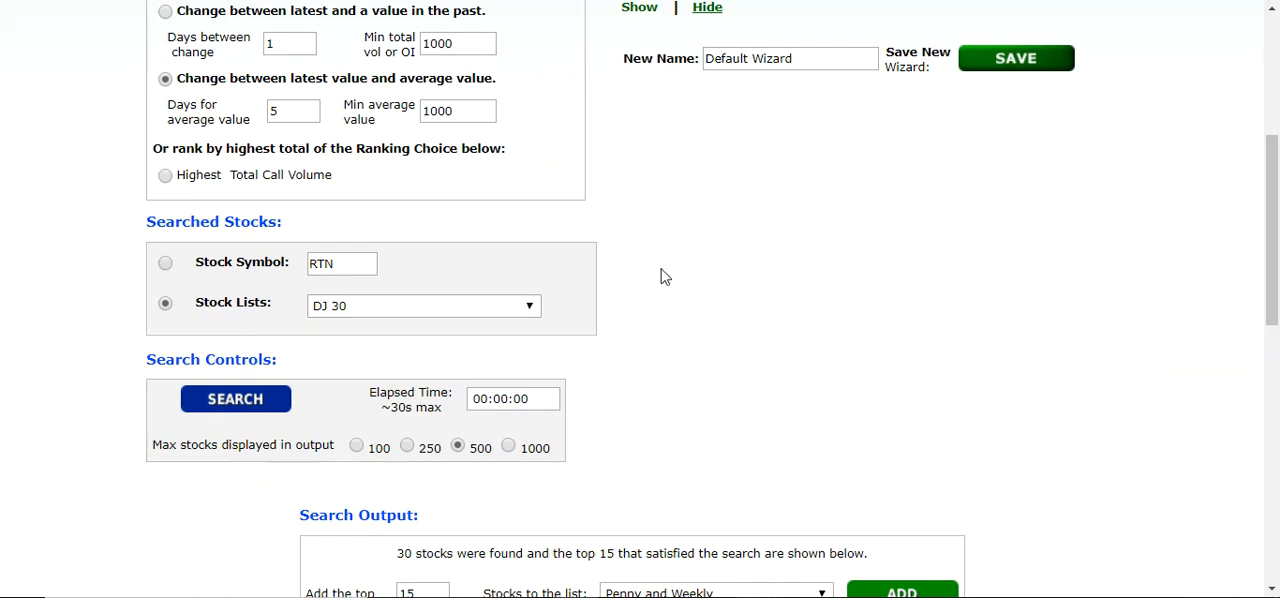
mouse_move(620, 164)
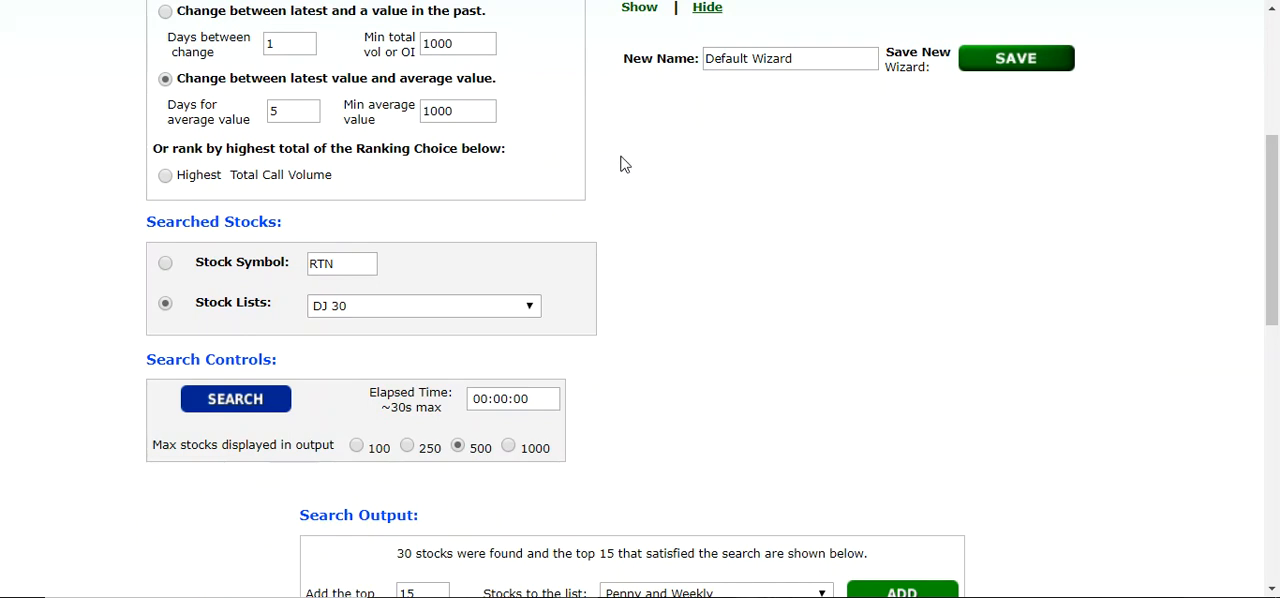